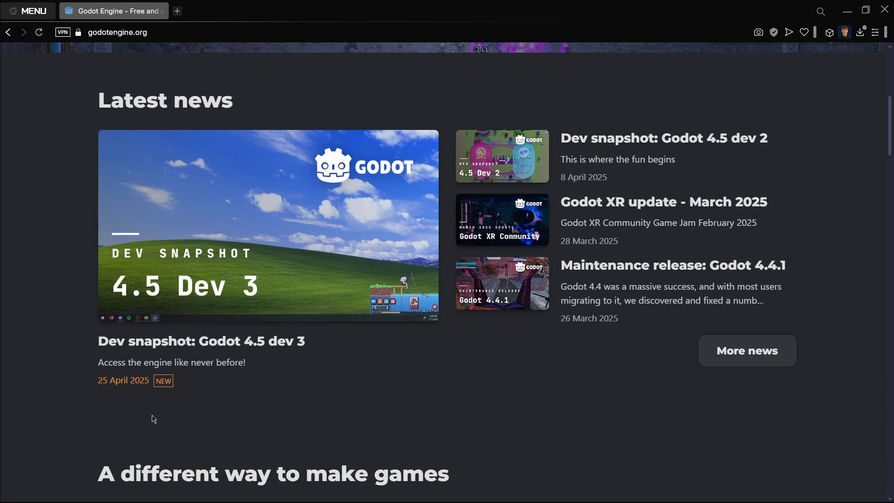
{"action": "mouse_move", "coordinate": [176, 315]}
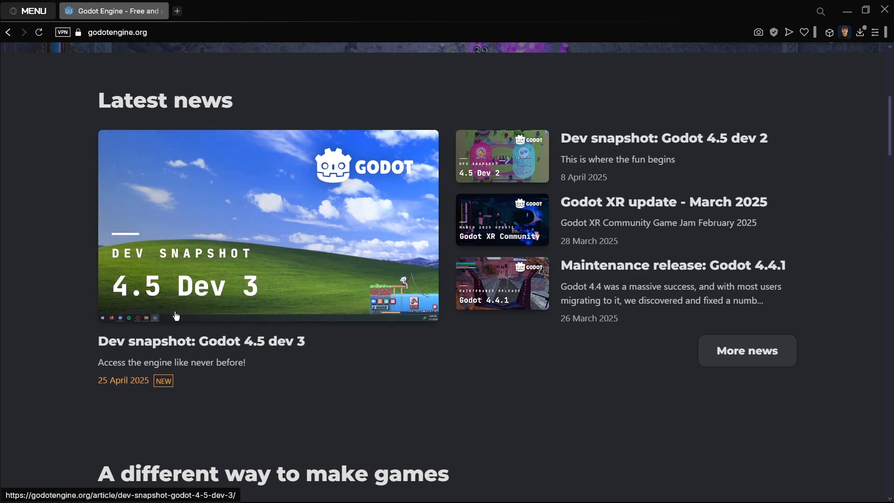
{"action": "mouse_move", "coordinate": [291, 347]}
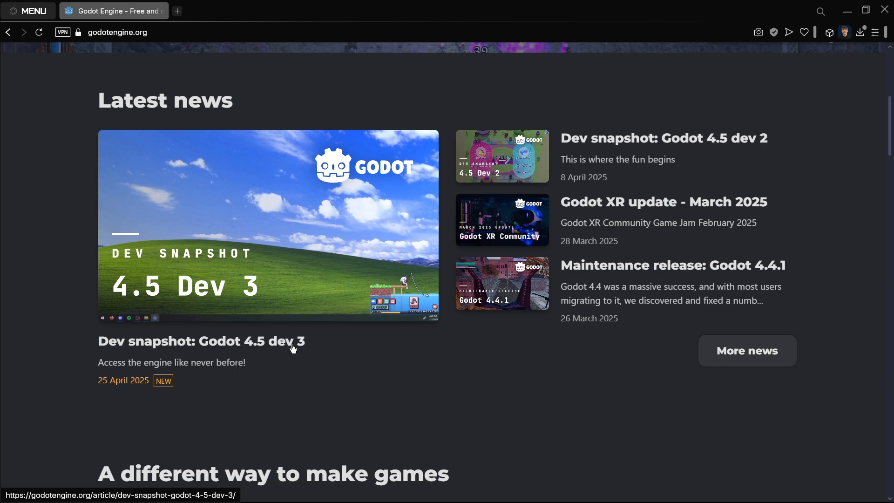
{"action": "mouse_move", "coordinate": [573, 179]}
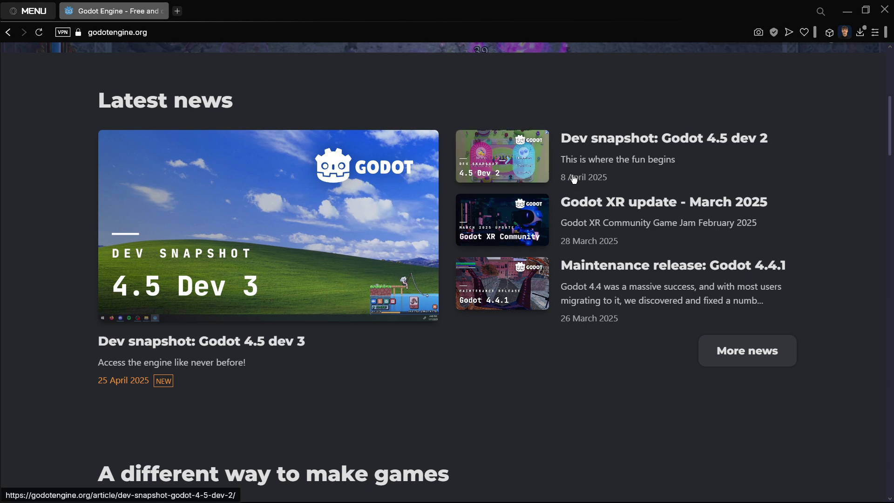
{"action": "mouse_move", "coordinate": [560, 185]}
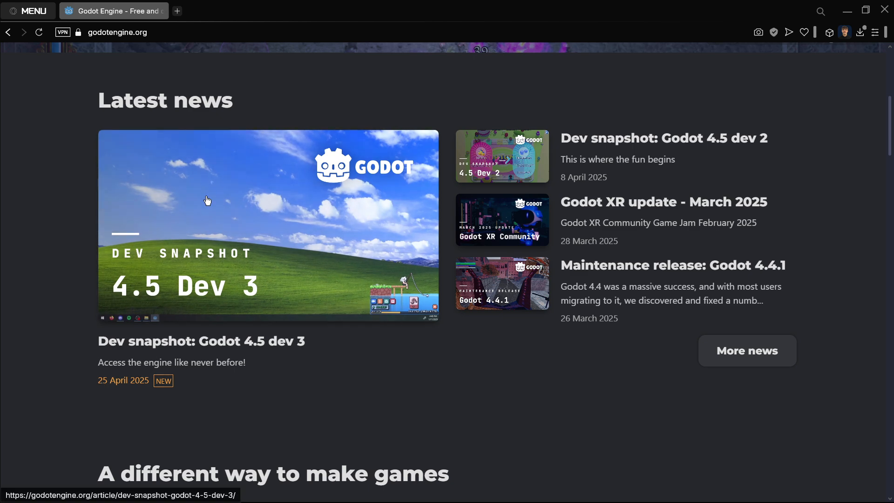
{"action": "mouse_move", "coordinate": [285, 244]}
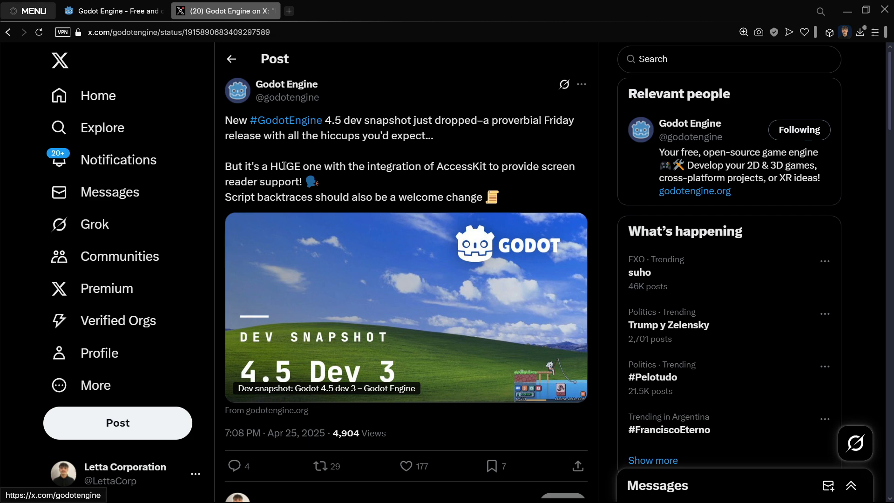
Read the Godot Engine announcement post, then return to the Godot 4.5 dev 3 article
{"action": "double_click", "coordinate": [285, 165]}
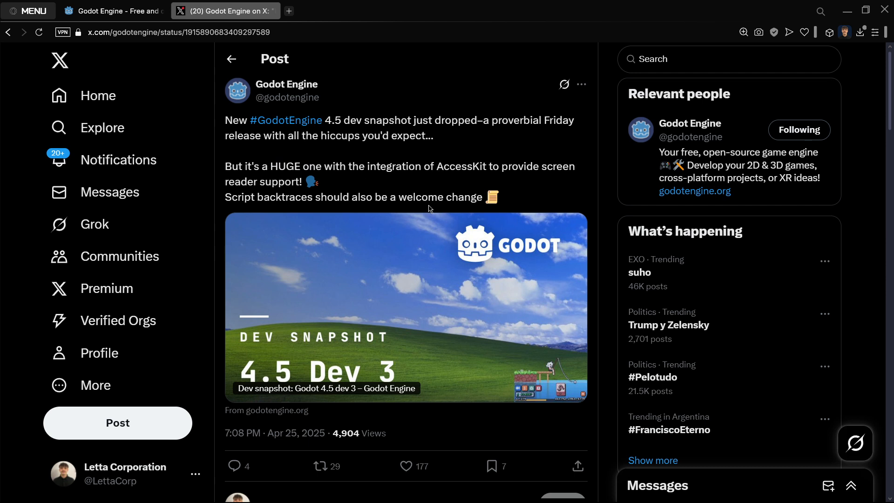
{"action": "left_click", "coordinate": [105, 10]}
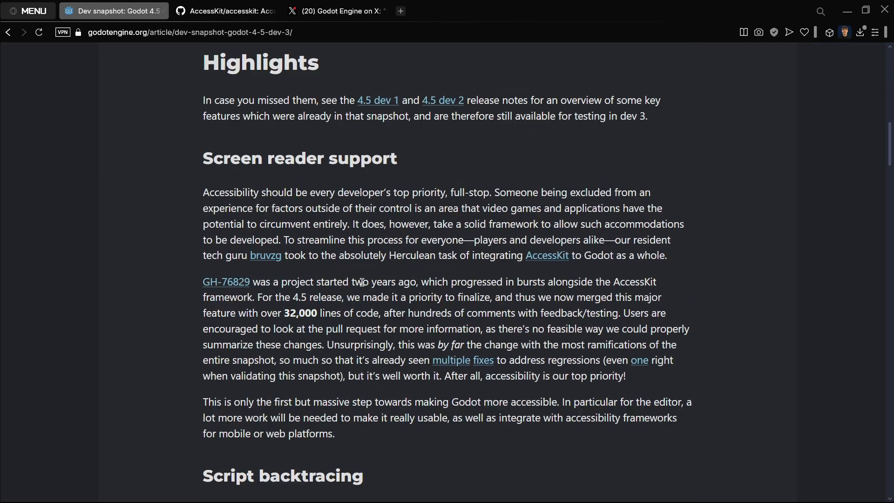
Look up "what is a screen reader" in a new Google search tab
{"action": "left_click_drag", "start_coordinate": [203, 158], "coordinate": [306, 158]}
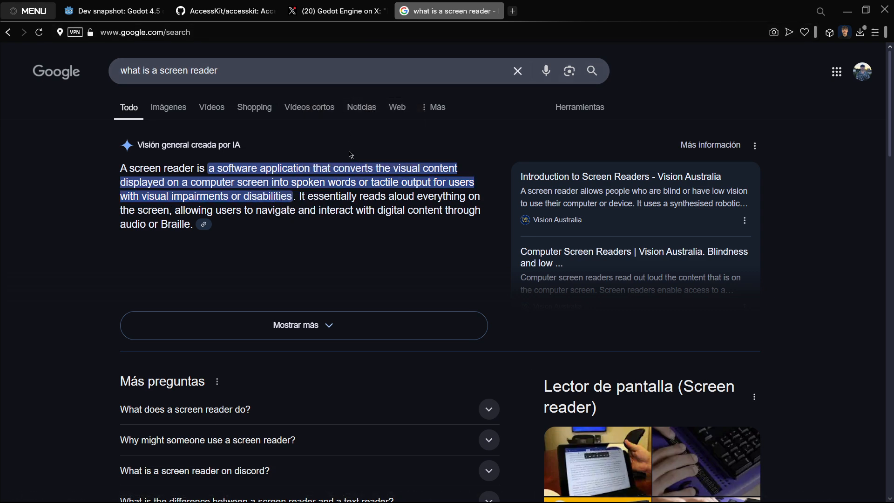
Browse the AccessKit GitHub README, then return to the article's Script backtracing section
{"action": "left_click", "coordinate": [225, 11]}
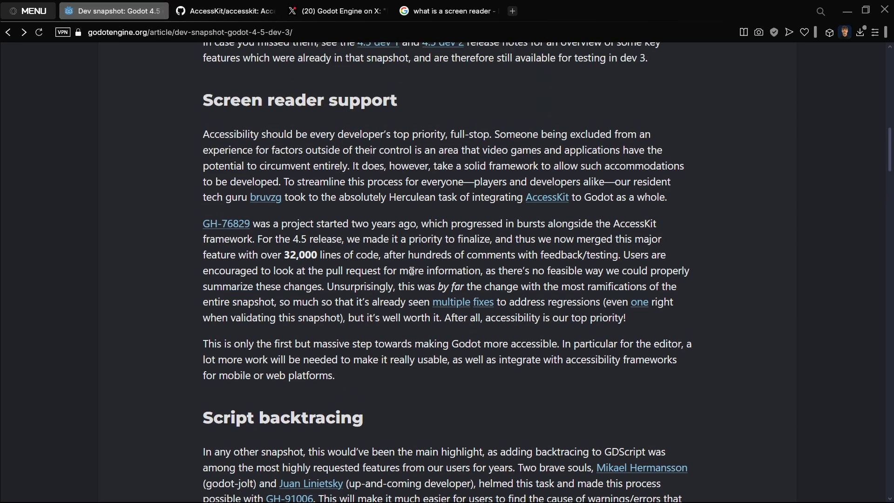
{"action": "left_click_drag", "start_coordinate": [474, 196], "coordinate": [570, 196]}
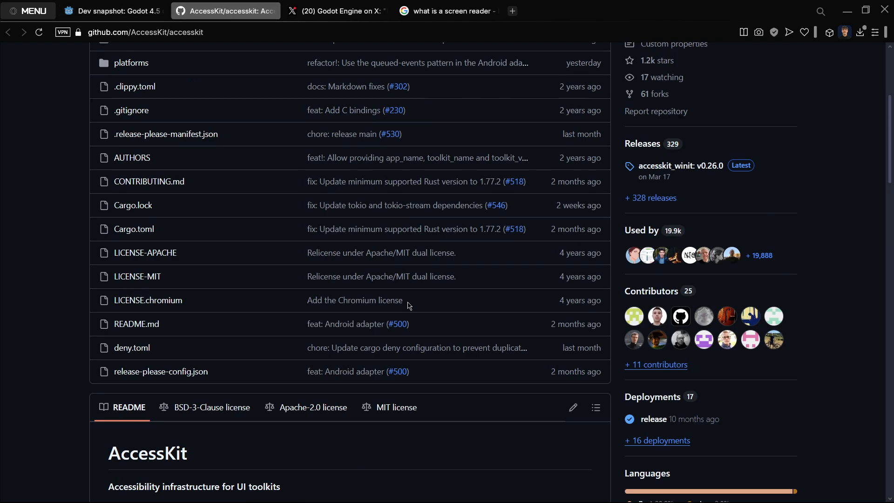
{"action": "scroll", "scroll_direction": "down", "scroll_amount": 3}
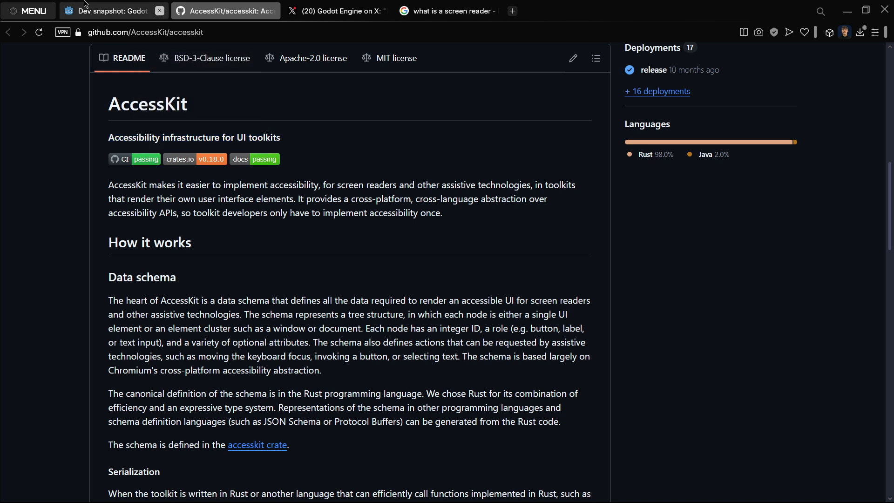
{"action": "left_click", "coordinate": [108, 11]}
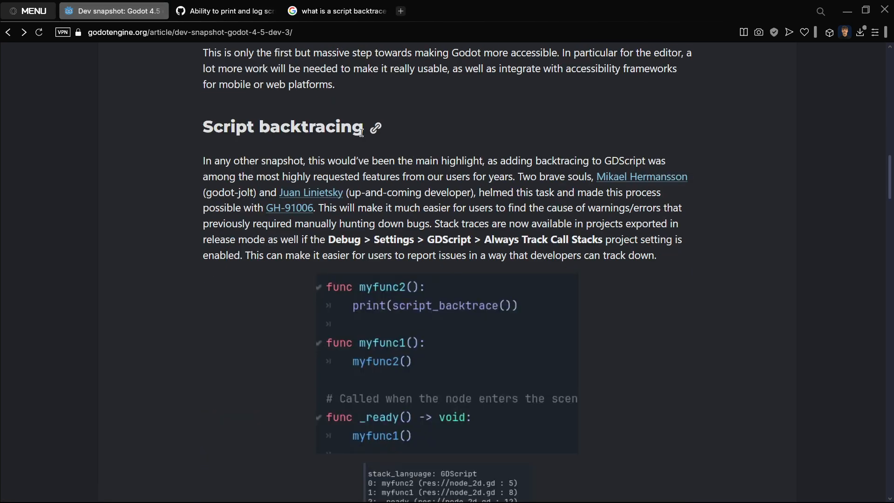
{"action": "mouse_move", "coordinate": [346, 134]}
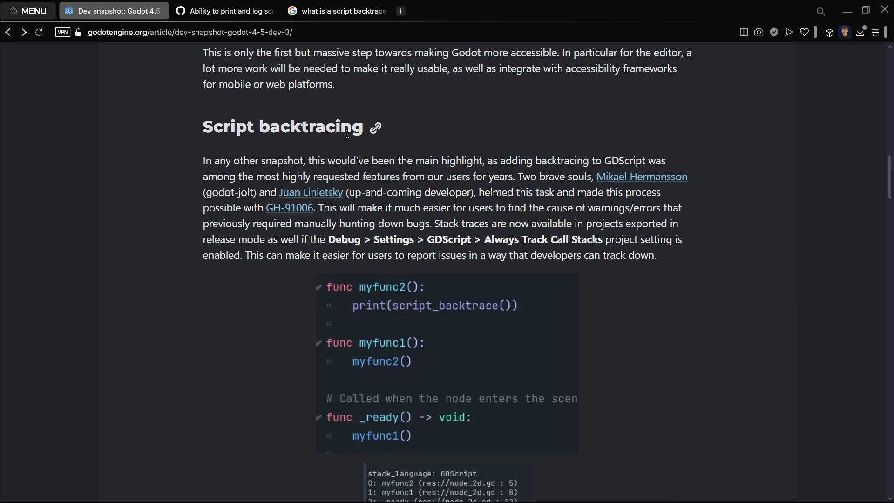
Scroll the article to Script backtracing and check the script backtrace search tab
{"action": "scroll", "scroll_direction": "down", "scroll_amount": 3}
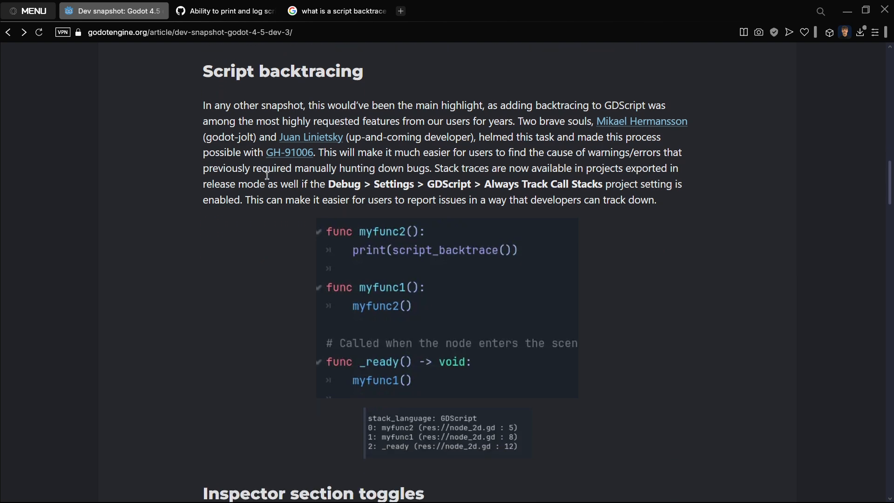
{"action": "scroll", "scroll_direction": "down", "scroll_amount": 3}
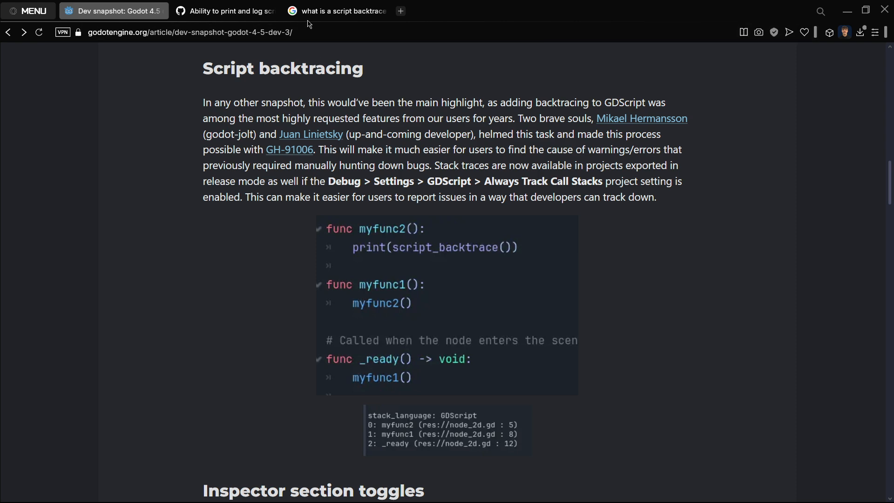
{"action": "left_click", "coordinate": [336, 11]}
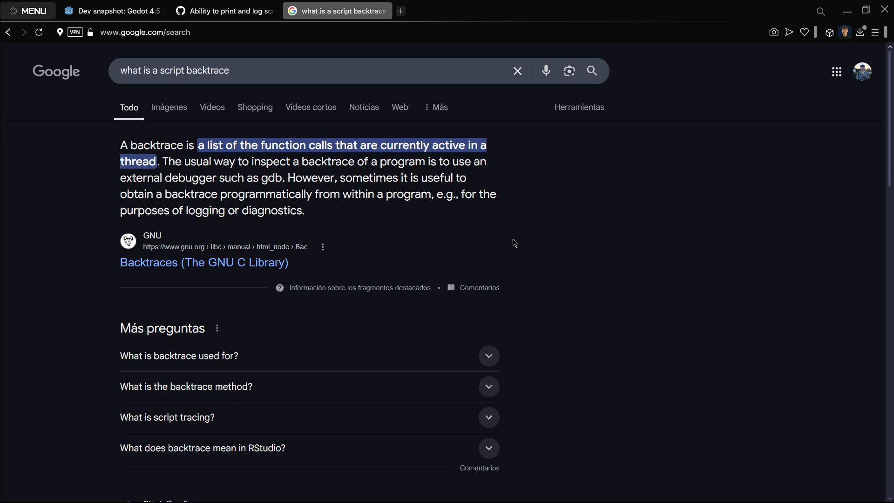
{"action": "mouse_move", "coordinate": [232, 145]}
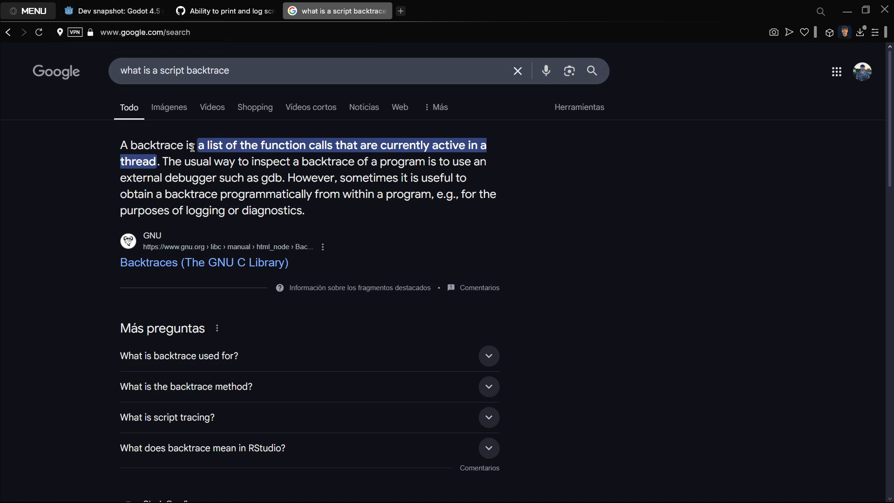
Return to the article and examine its backtrace code sample and output
{"action": "left_click", "coordinate": [113, 11]}
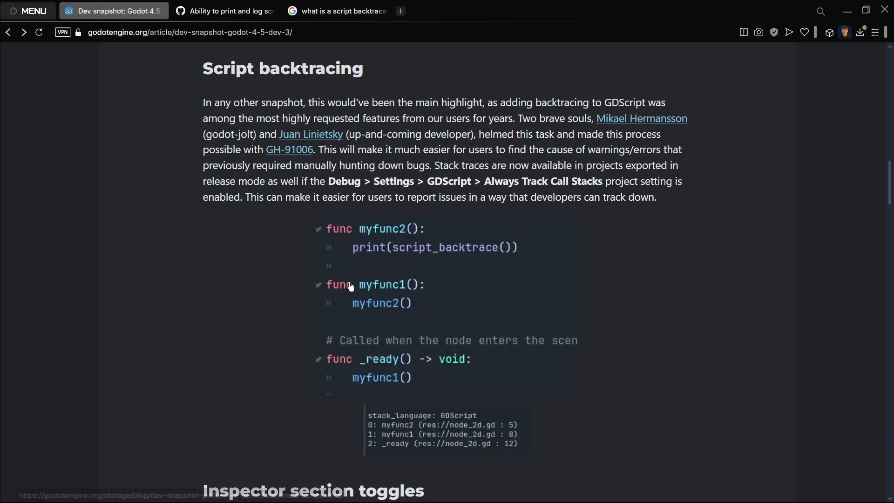
{"action": "mouse_move", "coordinate": [425, 199]}
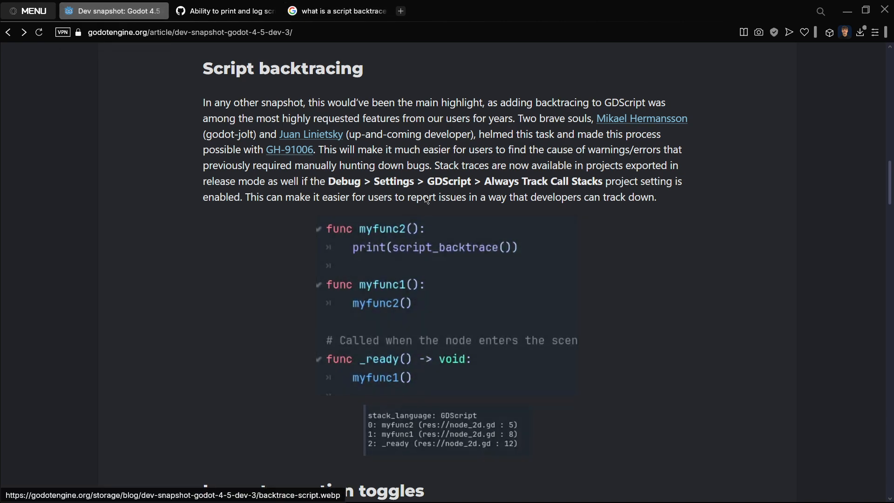
{"action": "mouse_move", "coordinate": [378, 212]}
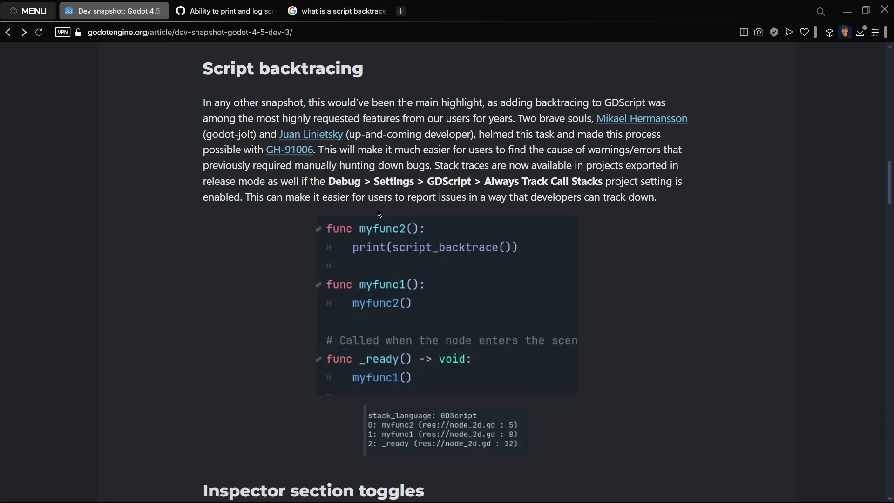
{"action": "mouse_move", "coordinate": [370, 237]}
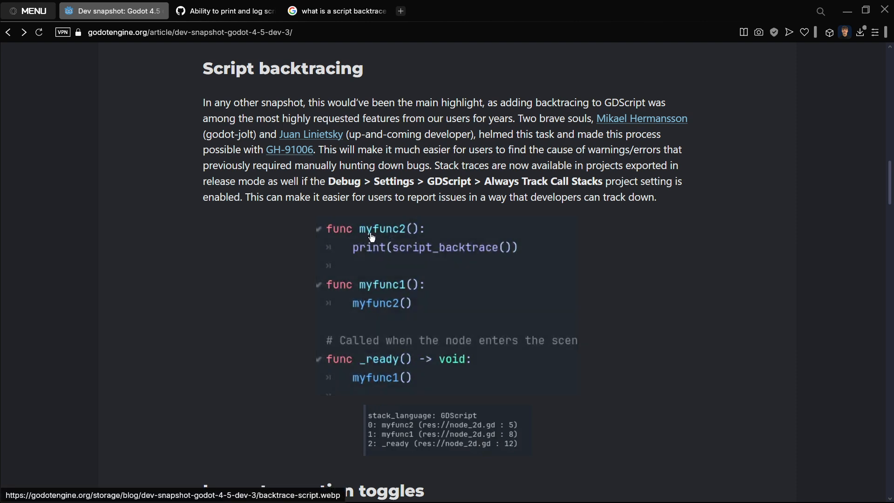
{"action": "mouse_move", "coordinate": [408, 292]}
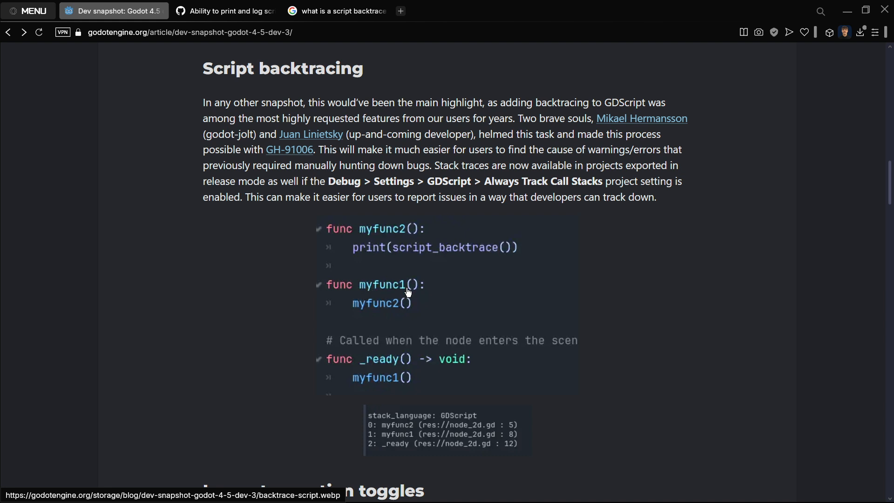
{"action": "mouse_move", "coordinate": [373, 369]}
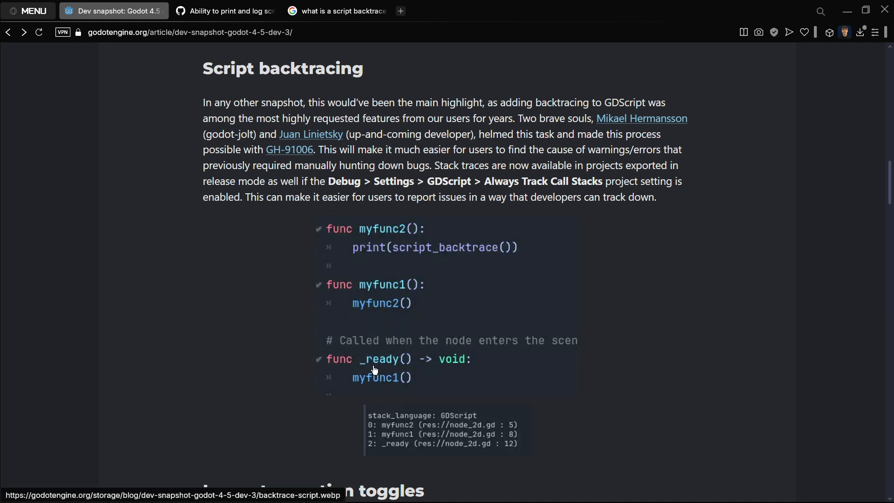
{"action": "mouse_move", "coordinate": [411, 277]}
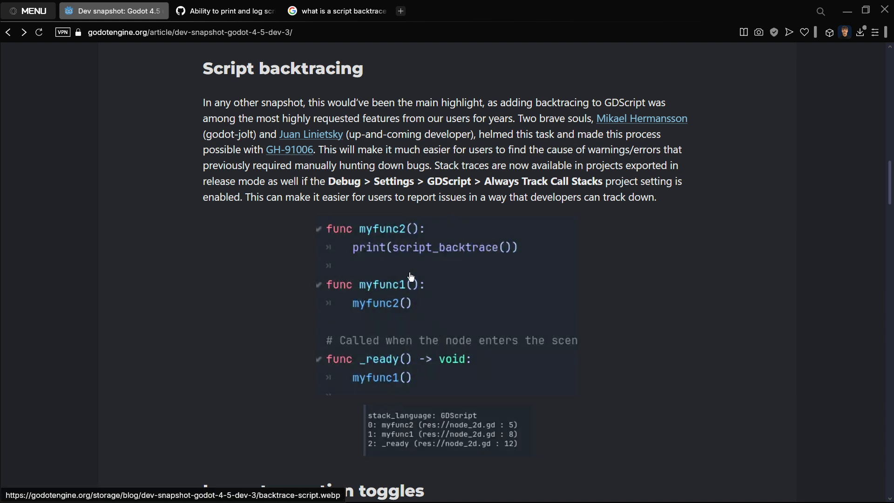
{"action": "mouse_move", "coordinate": [424, 245]}
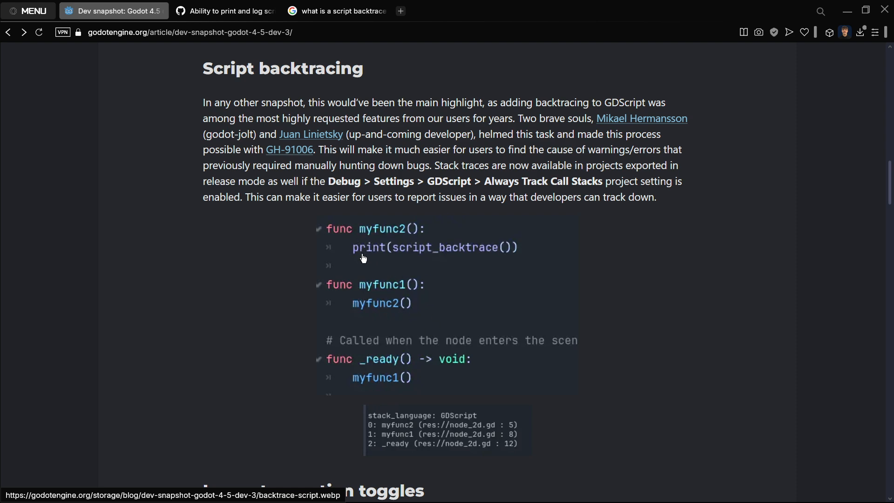
{"action": "mouse_move", "coordinate": [380, 262]}
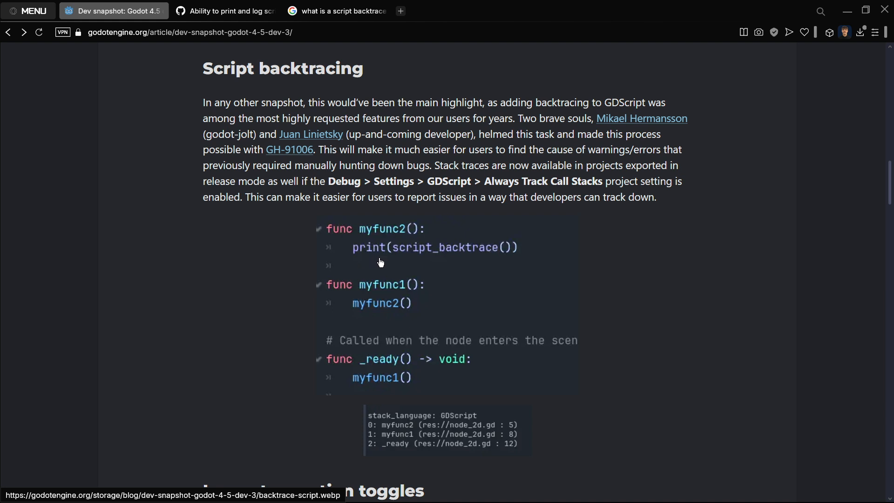
{"action": "mouse_move", "coordinate": [511, 265]}
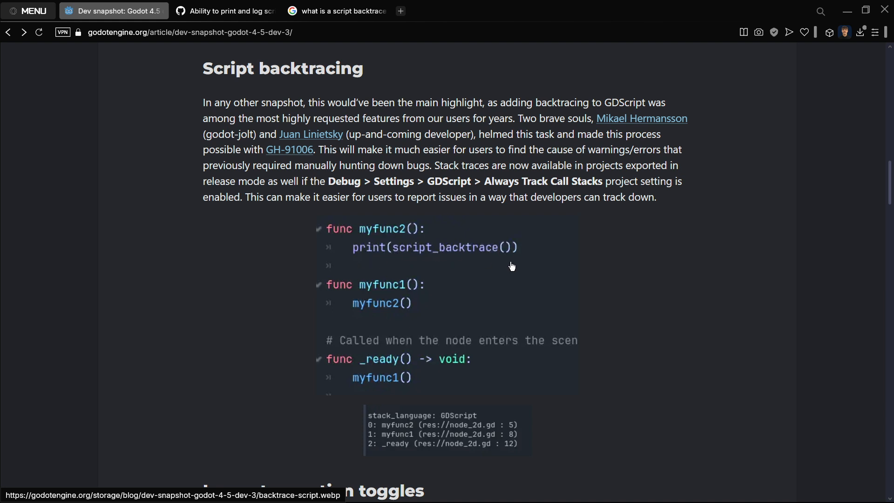
{"action": "scroll", "scroll_direction": "down", "scroll_amount": 3}
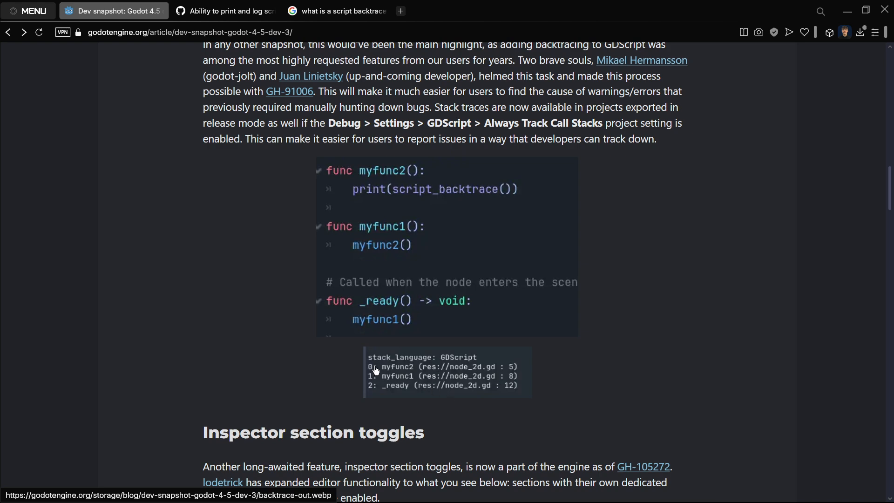
{"action": "mouse_move", "coordinate": [420, 362]}
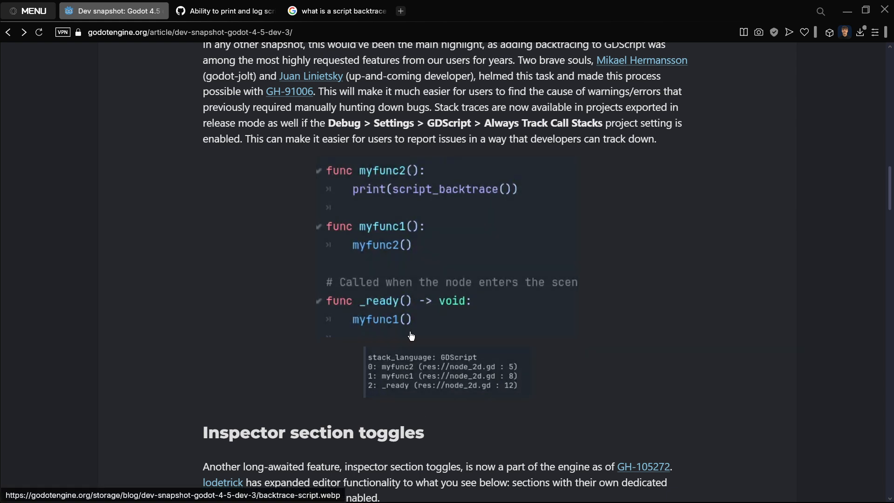
{"action": "mouse_move", "coordinate": [415, 323]}
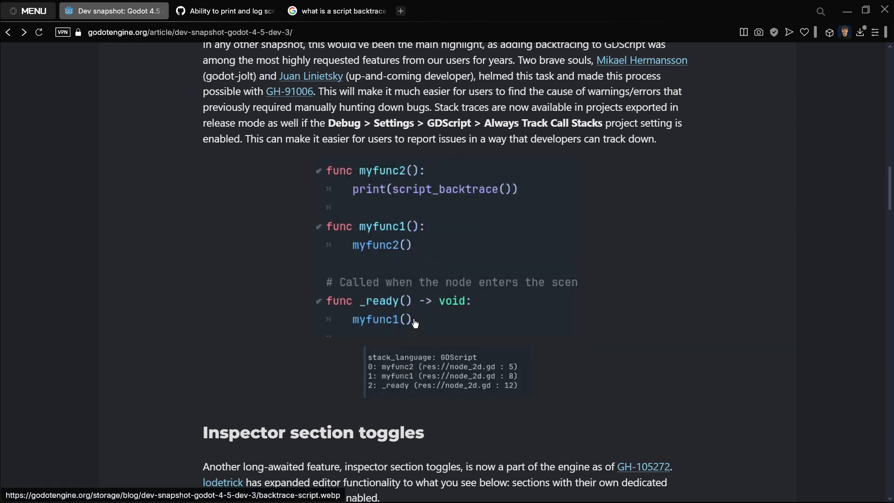
{"action": "scroll", "scroll_direction": "up", "scroll_amount": 3}
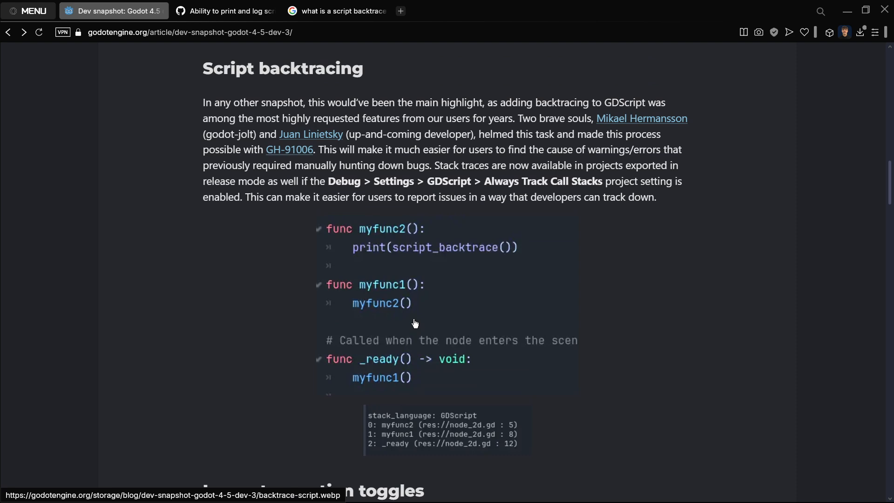
{"action": "mouse_move", "coordinate": [405, 256]}
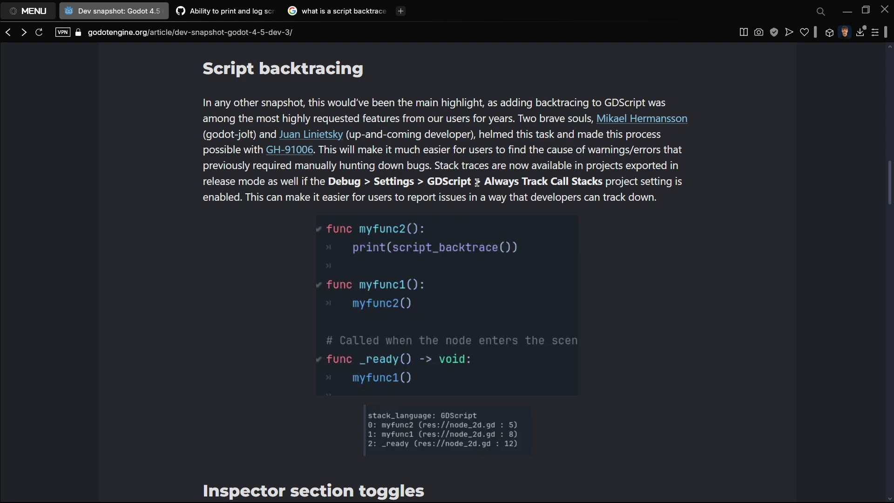
Read down through the Inspector section toggles screenshot and the 'And more!' changes list
{"action": "scroll", "scroll_direction": "down", "scroll_amount": 3}
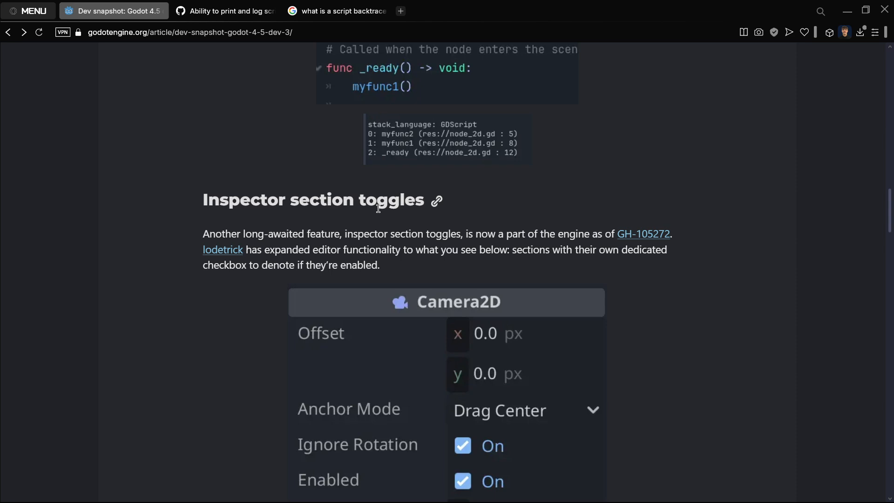
{"action": "scroll", "scroll_direction": "down", "scroll_amount": 3}
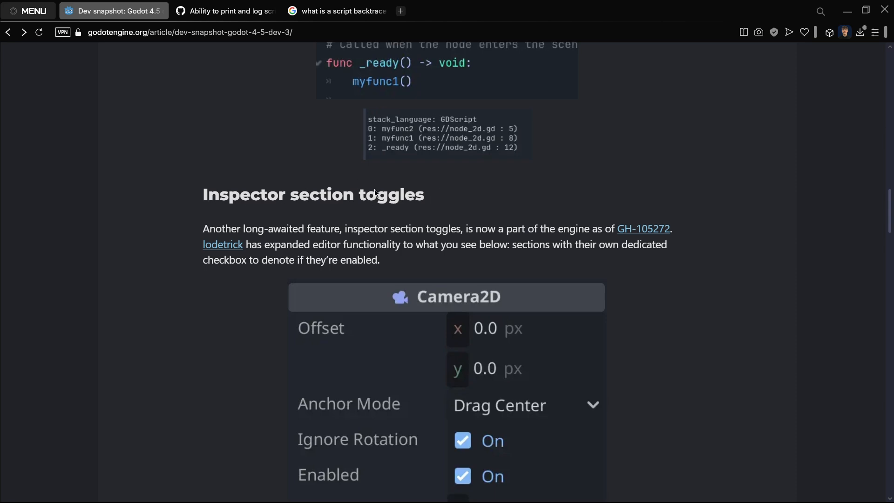
{"action": "scroll", "scroll_direction": "down", "scroll_amount": 3}
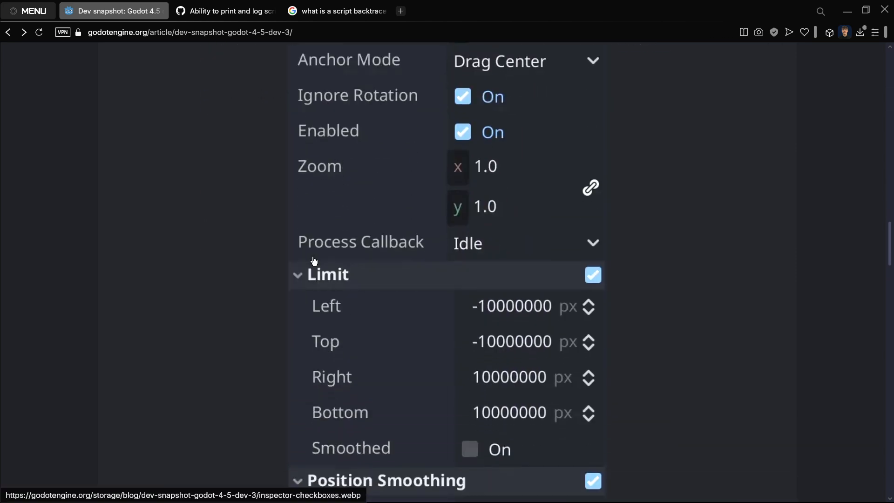
{"action": "scroll", "scroll_direction": "down", "scroll_amount": 3}
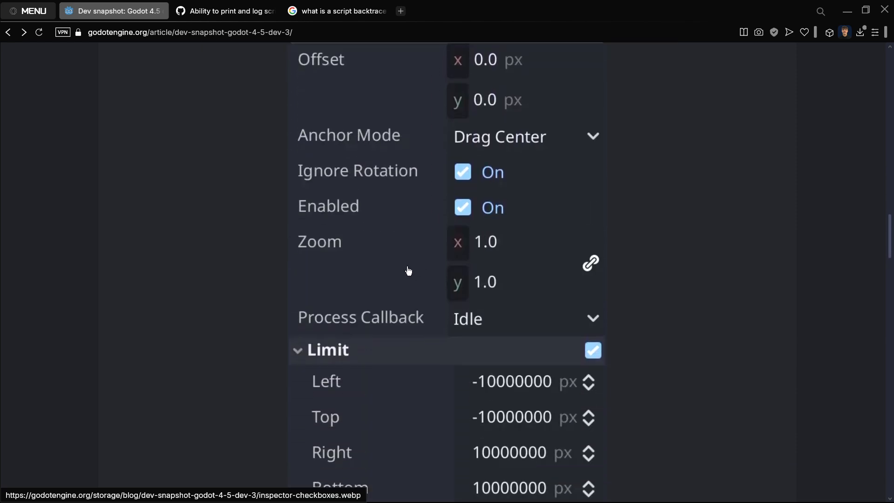
{"action": "scroll", "scroll_direction": "down", "scroll_amount": 3}
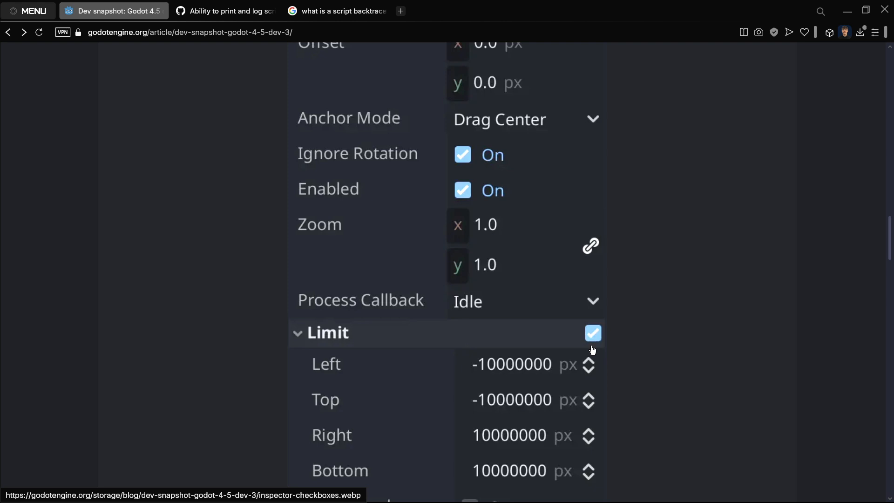
{"action": "scroll", "scroll_direction": "down", "scroll_amount": 3}
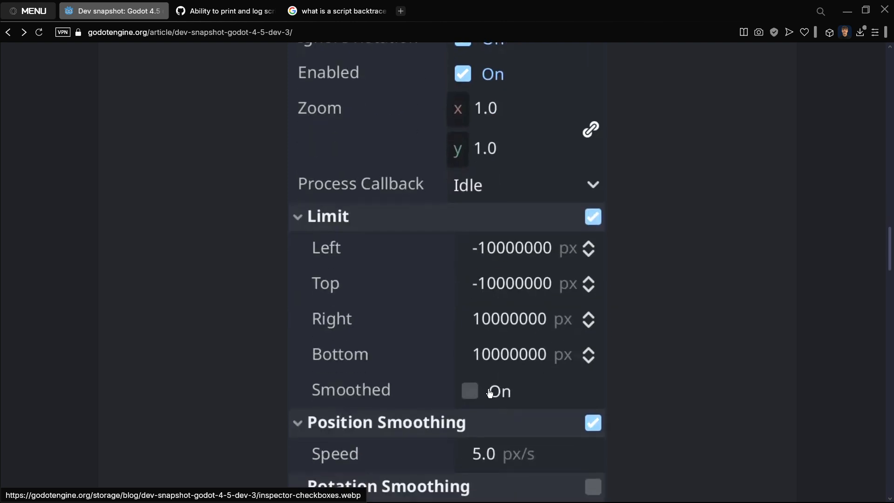
{"action": "scroll", "scroll_direction": "down", "scroll_amount": 3}
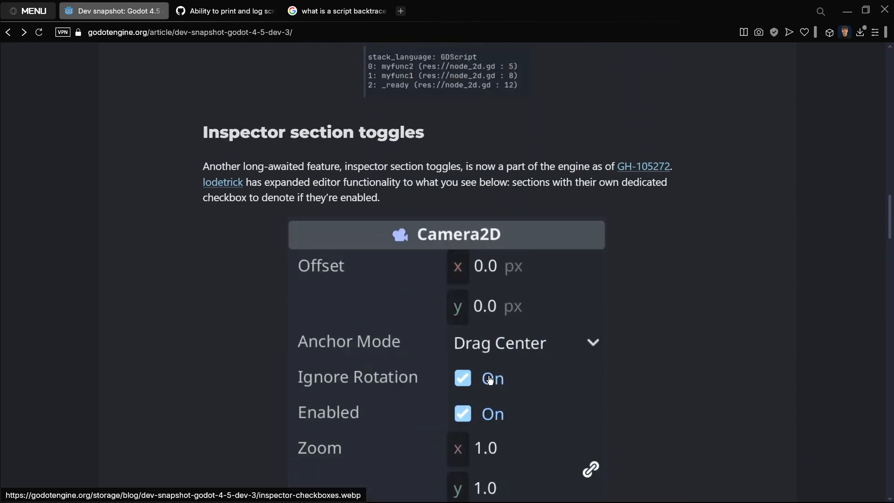
{"action": "scroll", "scroll_direction": "down", "scroll_amount": 3}
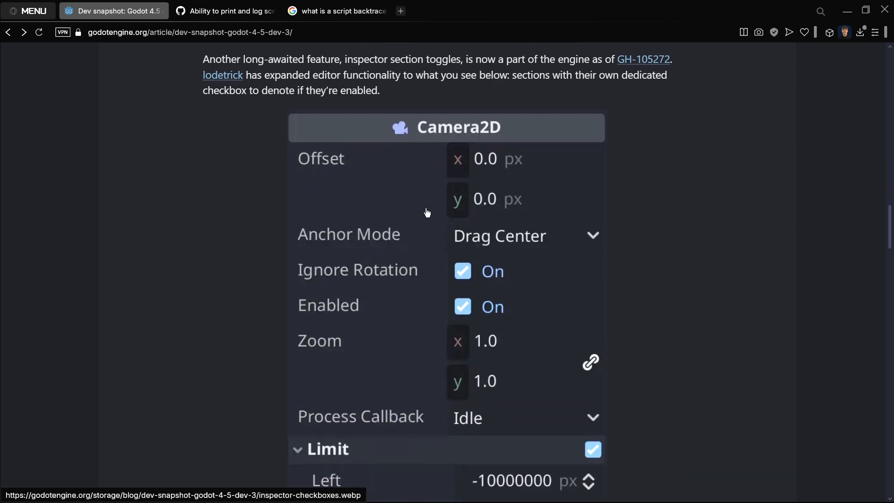
{"action": "scroll", "scroll_direction": "down", "scroll_amount": 3}
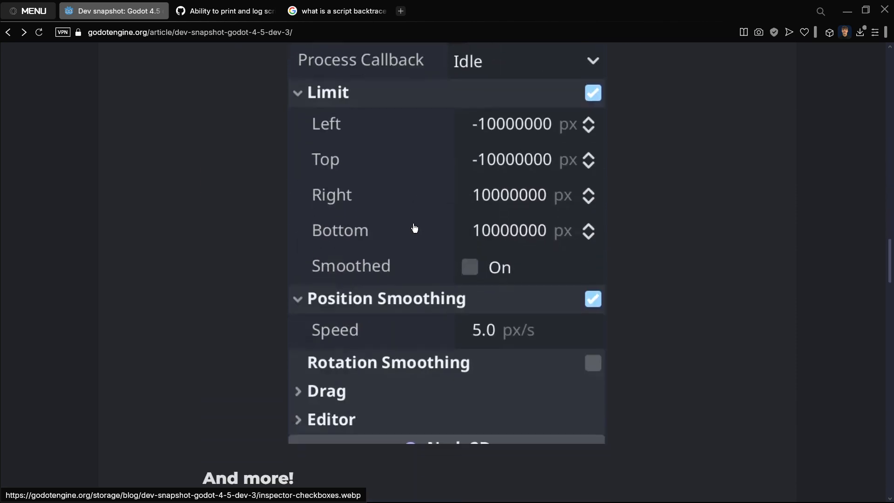
{"action": "scroll", "scroll_direction": "down", "scroll_amount": 3}
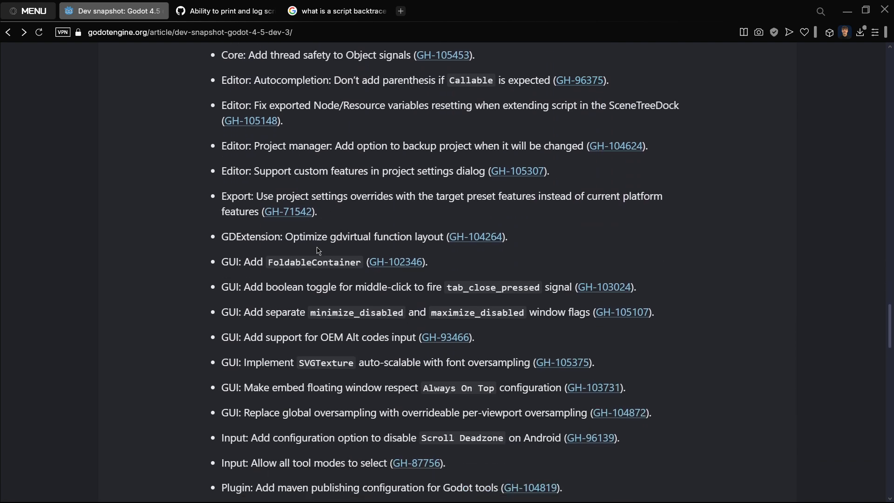
{"action": "scroll", "scroll_direction": "down", "scroll_amount": 3}
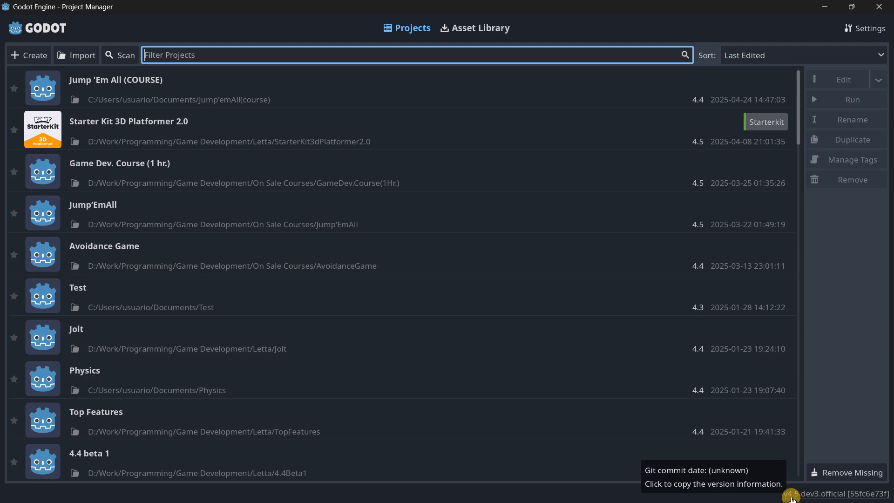
Create a Forward+ project named New Game Project in the Downloads folder and open it
{"action": "left_click", "coordinate": [29, 55]}
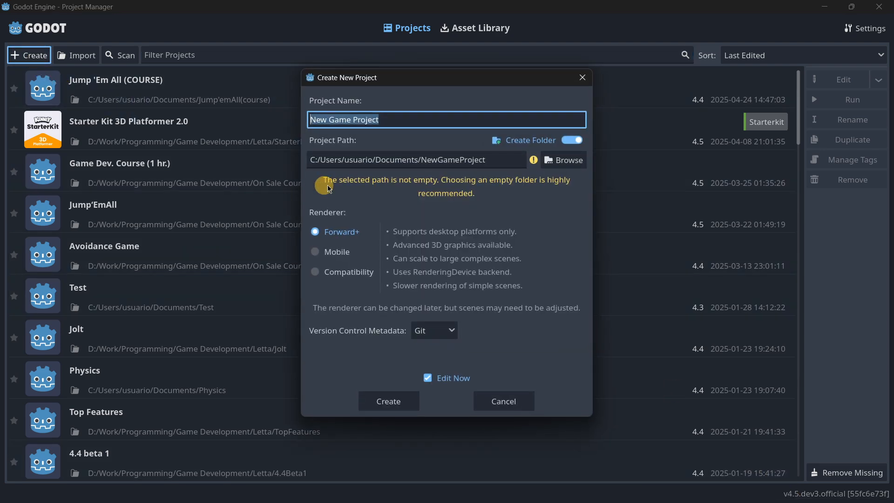
{"action": "left_click", "coordinate": [563, 159]}
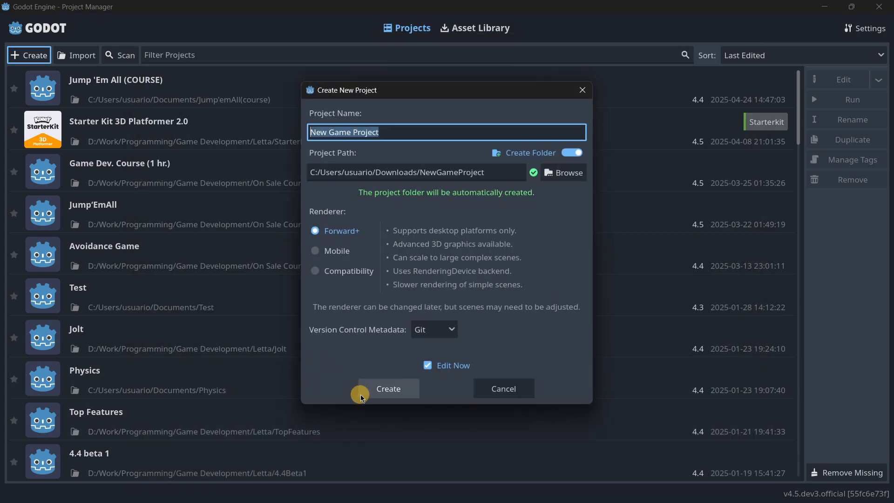
{"action": "left_click", "coordinate": [387, 388]}
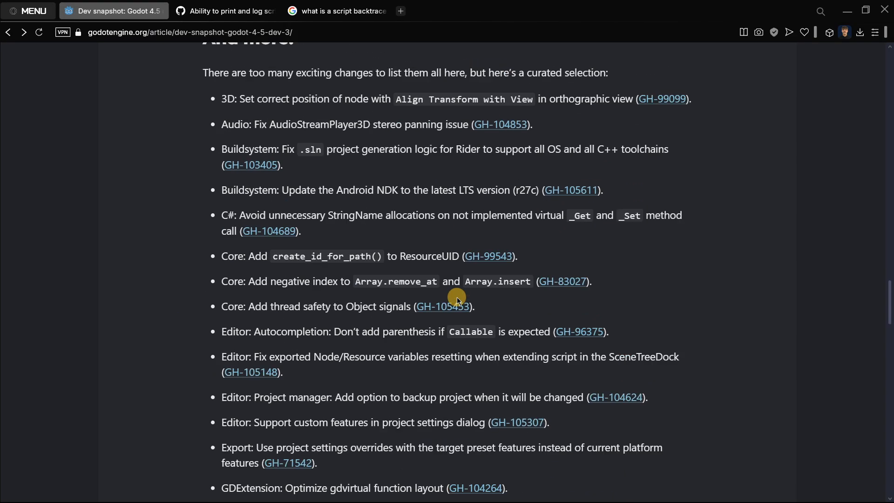
Scroll the article back around the Inspector section toggles image before moving to the Godot editor
{"action": "scroll", "scroll_direction": "up", "scroll_amount": 3}
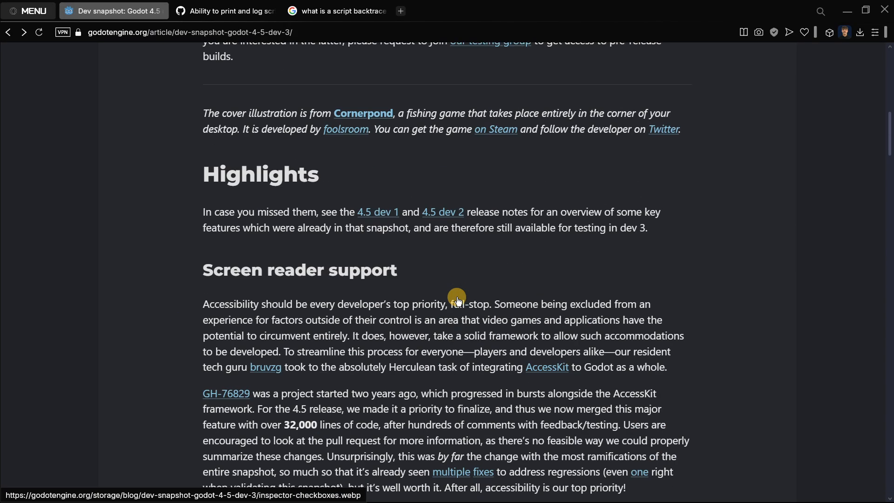
{"action": "scroll", "scroll_direction": "down", "scroll_amount": 3}
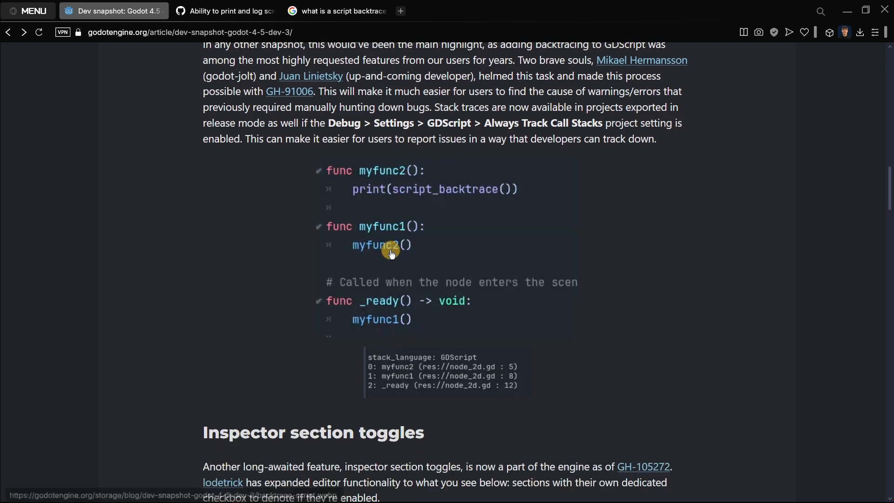
{"action": "scroll", "scroll_direction": "down", "scroll_amount": 3}
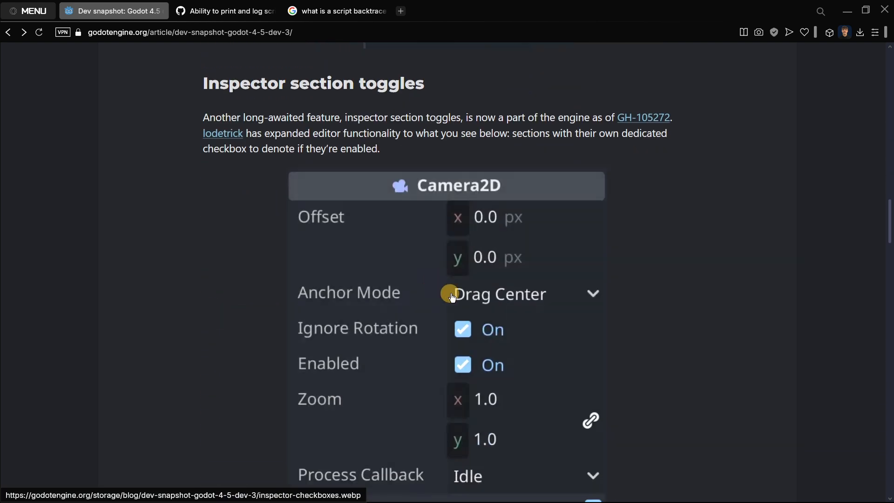
{"action": "scroll", "scroll_direction": "down", "scroll_amount": 3}
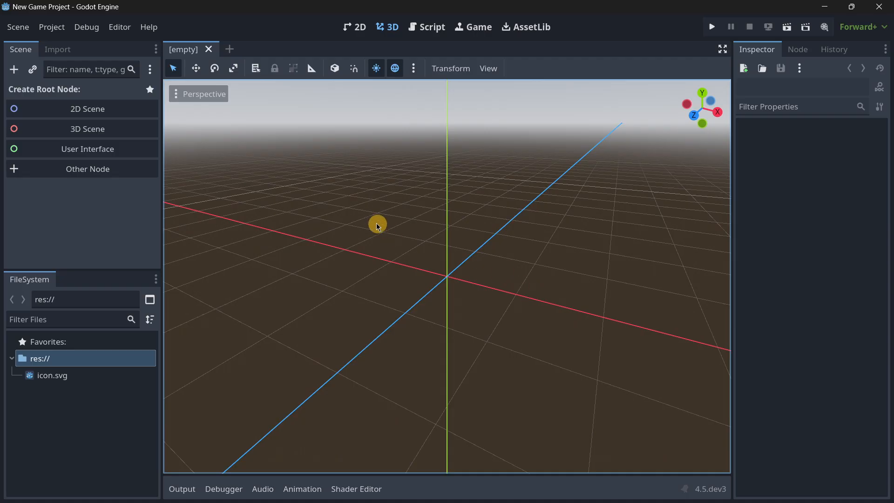
Select the Icon sprite and switch its Region section on and back off
{"action": "left_click", "coordinate": [88, 108]}
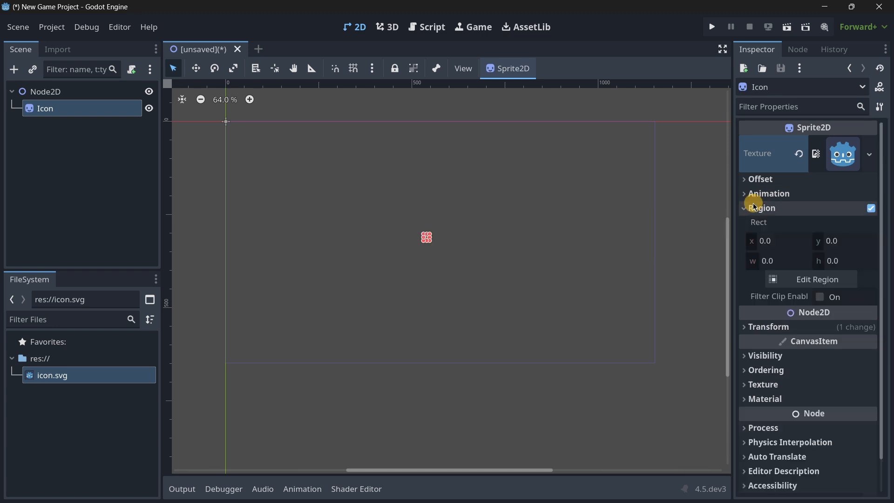
{"action": "left_click", "coordinate": [762, 208]}
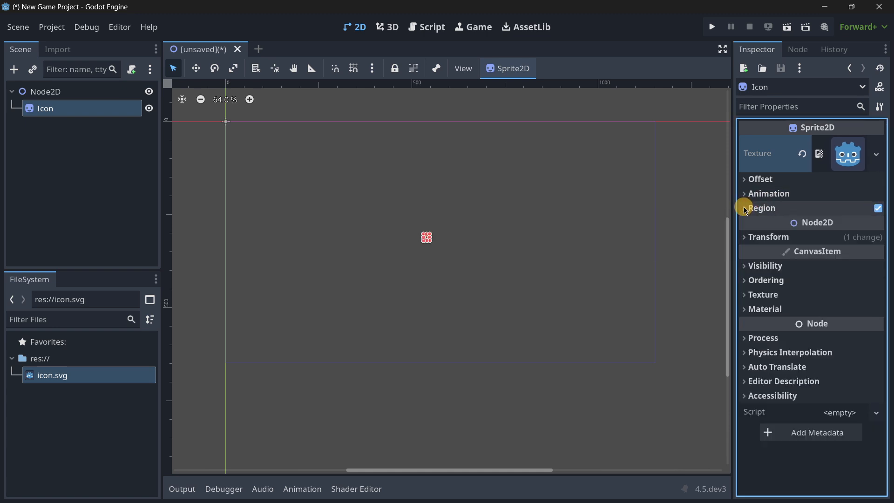
{"action": "left_click", "coordinate": [871, 207]}
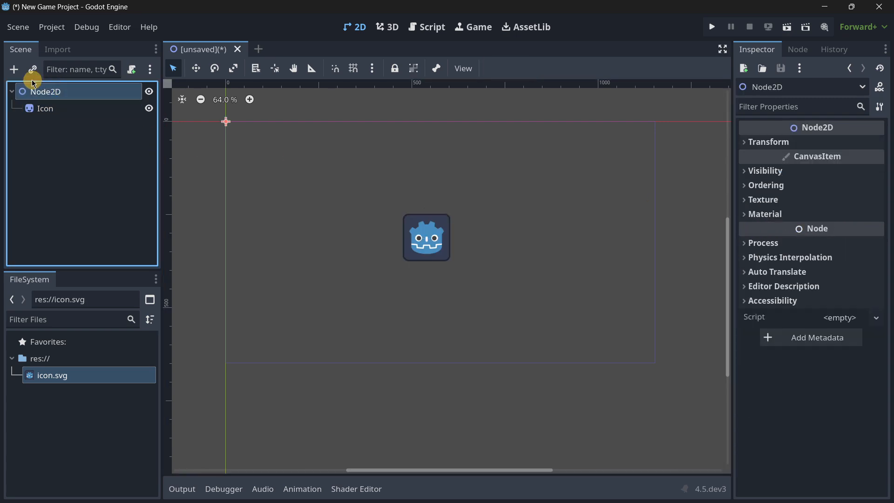
Add a CPUParticles2D child node via a 'part' search
{"action": "left_click", "coordinate": [14, 69]}
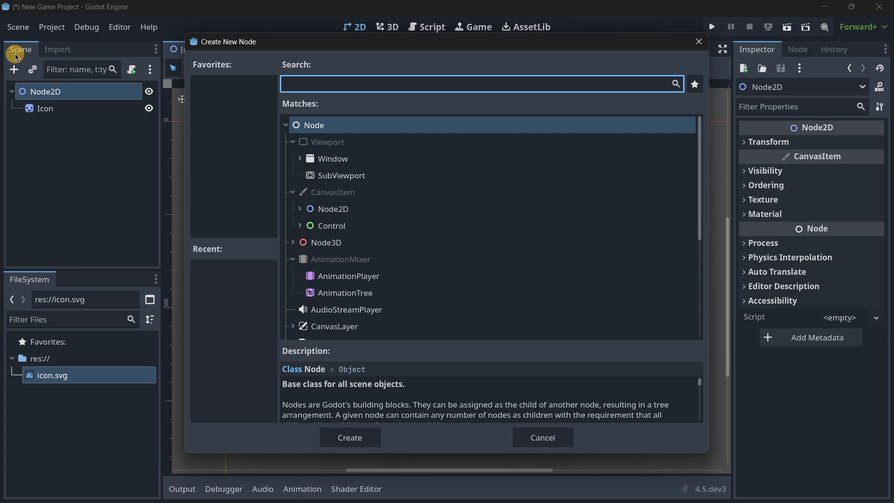
{"action": "type", "text": "part"}
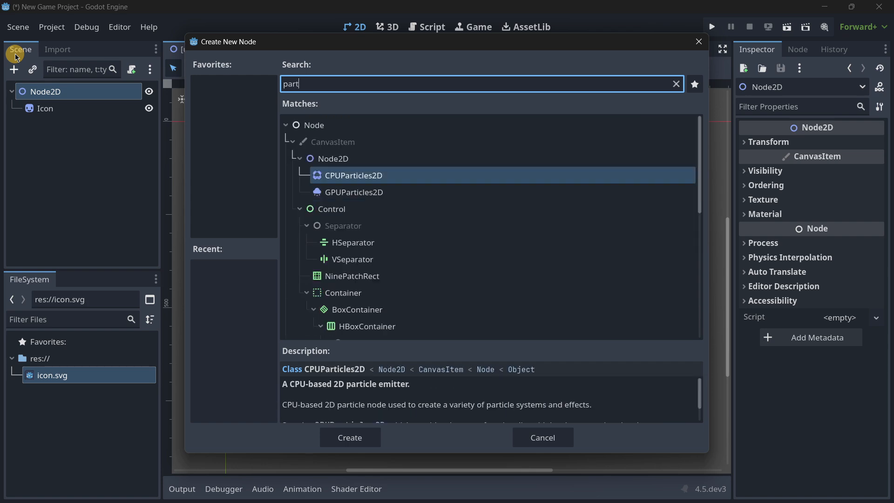
{"action": "left_click", "coordinate": [349, 438]}
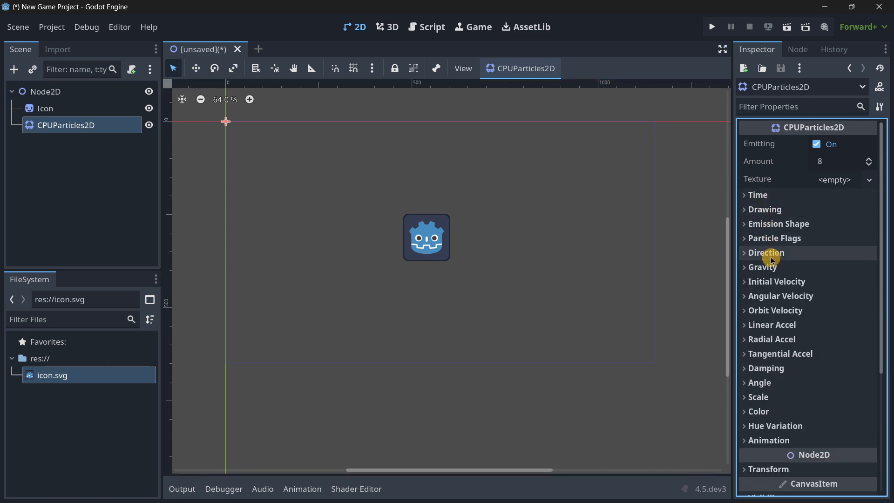
{"action": "mouse_move", "coordinate": [773, 295]}
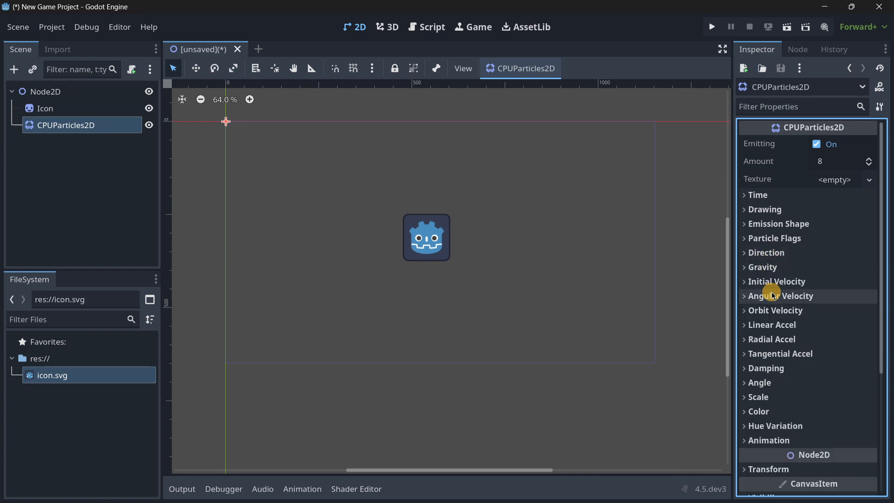
Browse the particles node's Inspector sections, then select the root Node2D
{"action": "scroll", "scroll_direction": "down", "scroll_amount": 3}
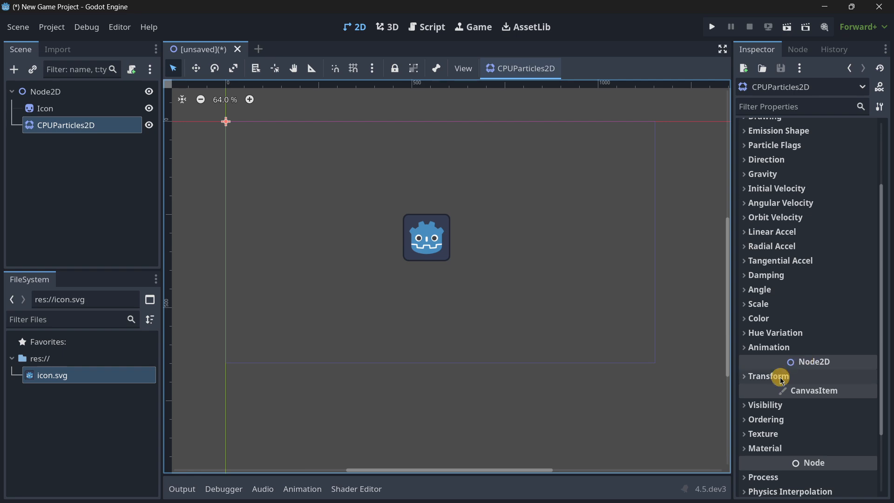
{"action": "scroll", "scroll_direction": "down", "scroll_amount": 3}
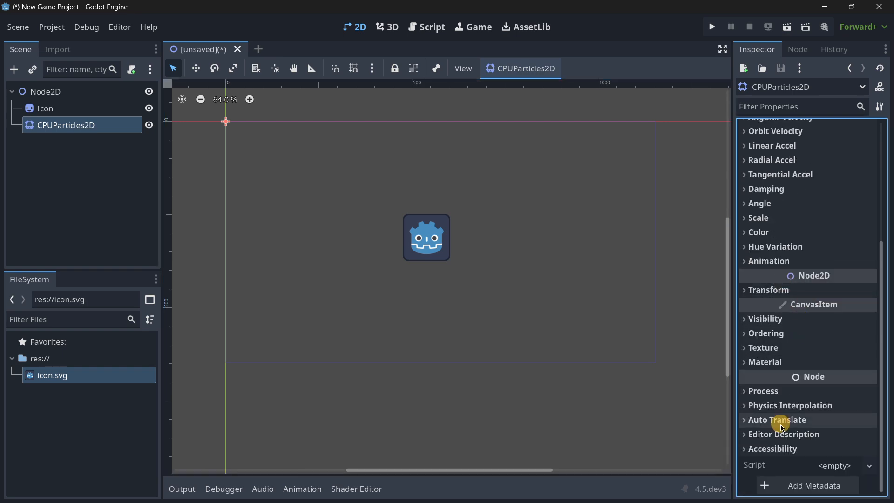
{"action": "left_click", "coordinate": [45, 91]}
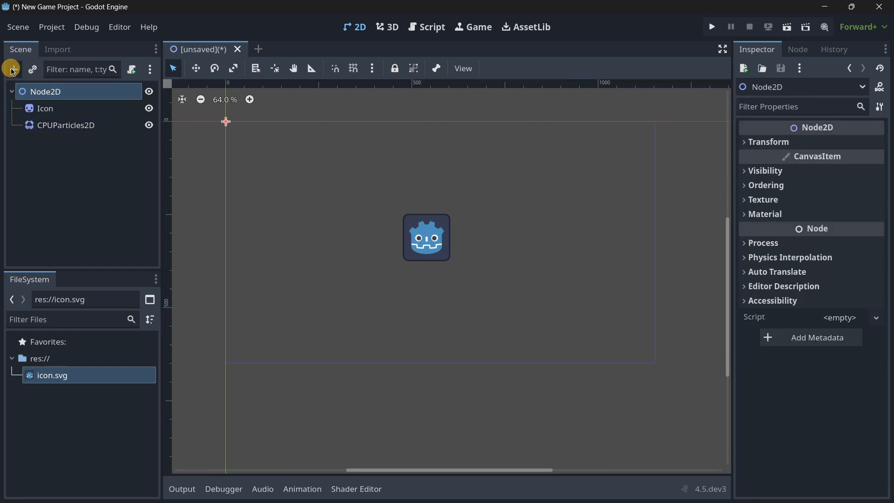
Add a RigidBody2D child node under Node2D via a 'rig' search
{"action": "left_click", "coordinate": [11, 69]}
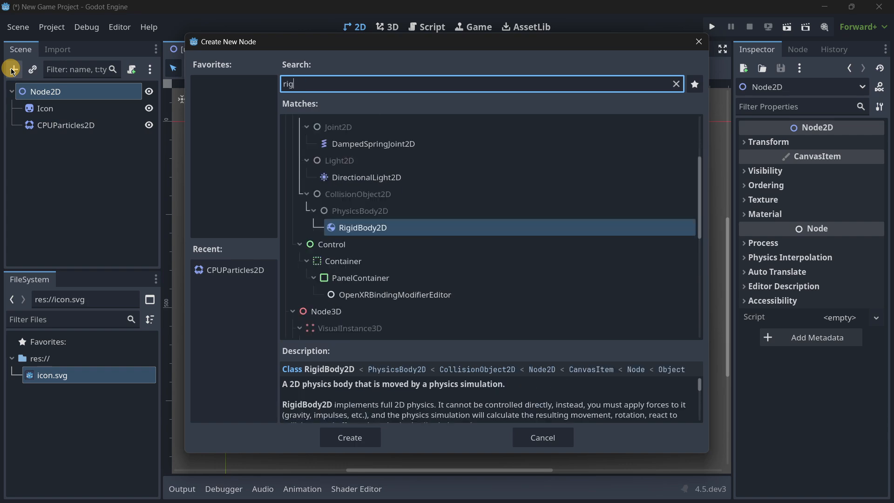
{"action": "left_click", "coordinate": [349, 437]}
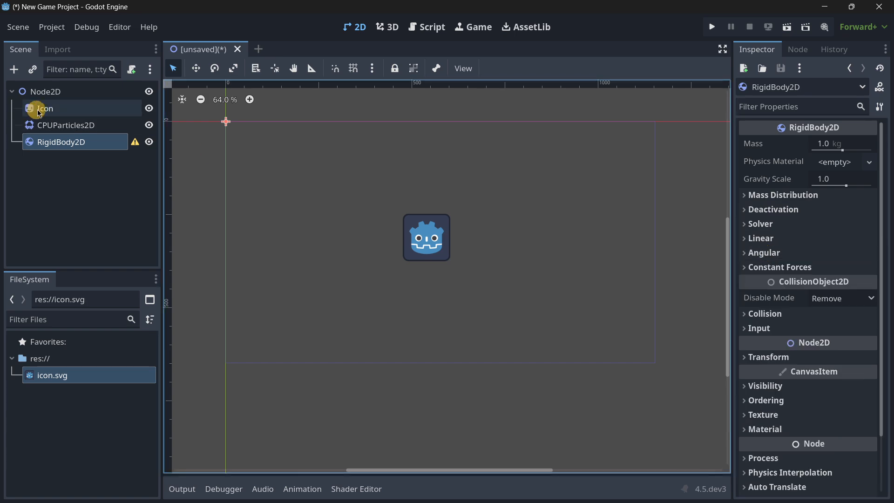
Select the Icon sprite and toggle its Region section in the Inspector
{"action": "left_click", "coordinate": [44, 108]}
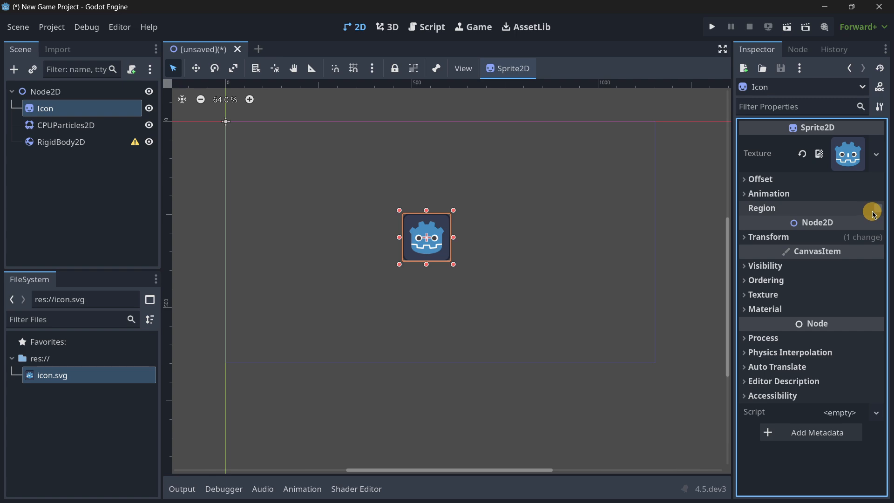
{"action": "left_click", "coordinate": [744, 208]}
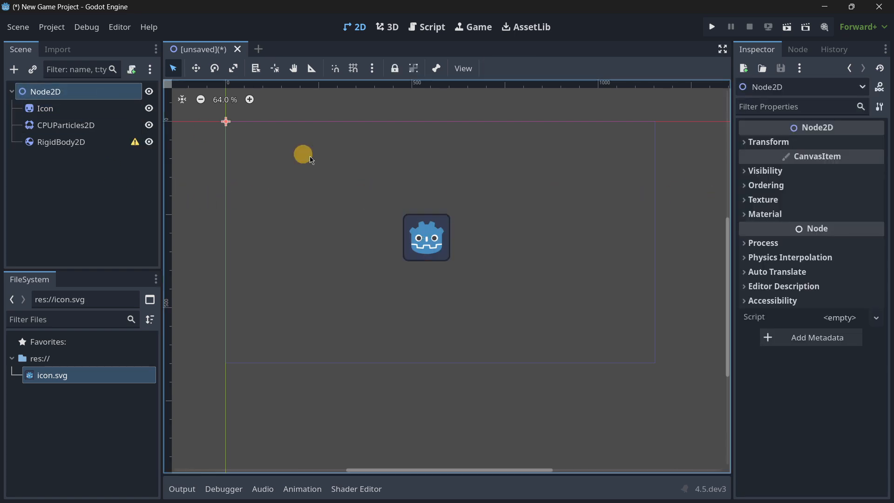
Add a Camera2D child node and toggle its Position Smoothing section in the Inspector
{"action": "left_click", "coordinate": [14, 68]}
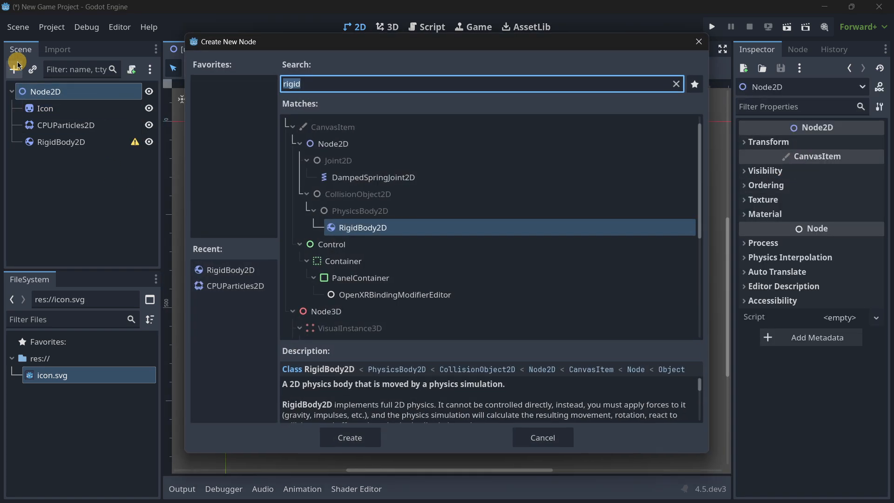
{"action": "left_click", "coordinate": [349, 437]}
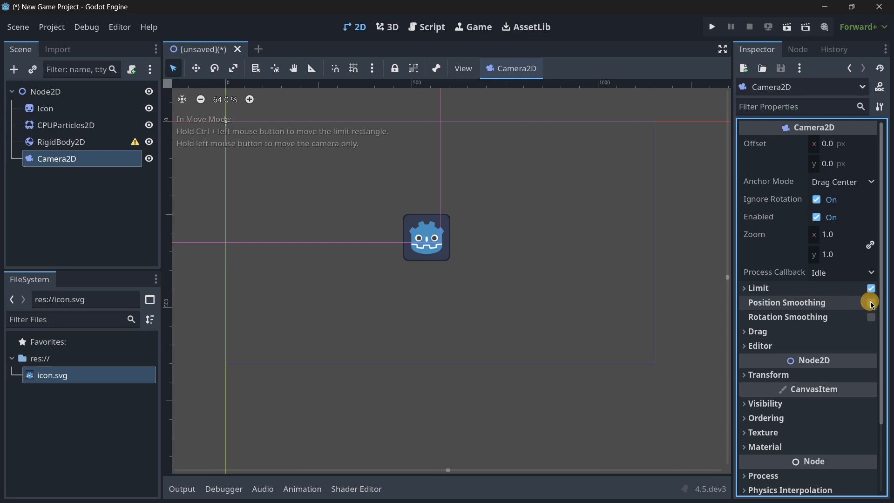
{"action": "left_click", "coordinate": [870, 302]}
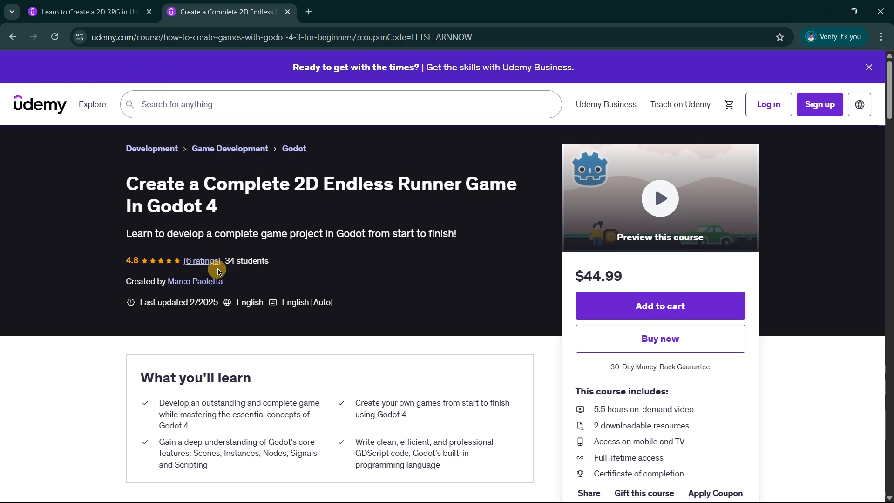
{"action": "left_click_drag", "start_coordinate": [217, 261], "coordinate": [277, 261]}
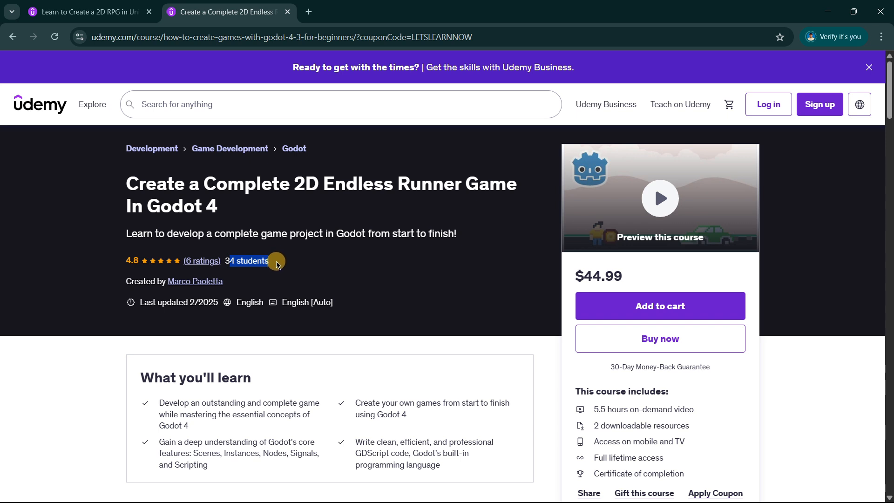
{"action": "mouse_move", "coordinate": [201, 260]}
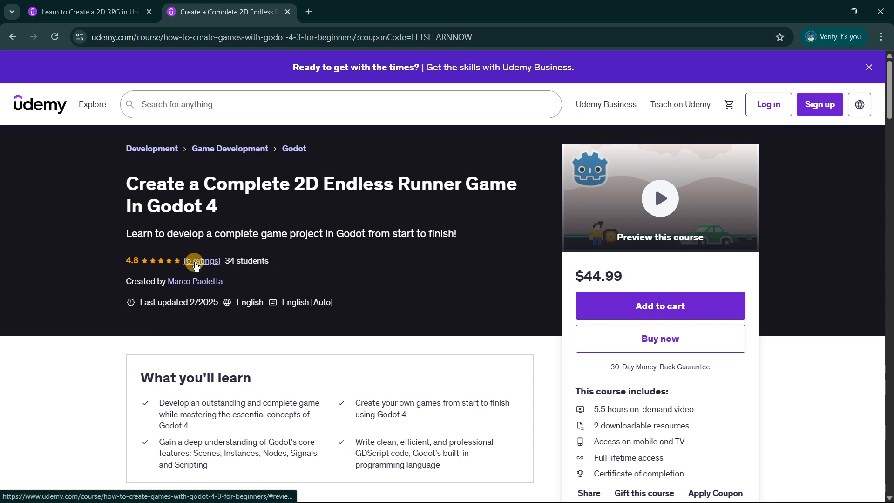
{"action": "mouse_move", "coordinate": [129, 265]}
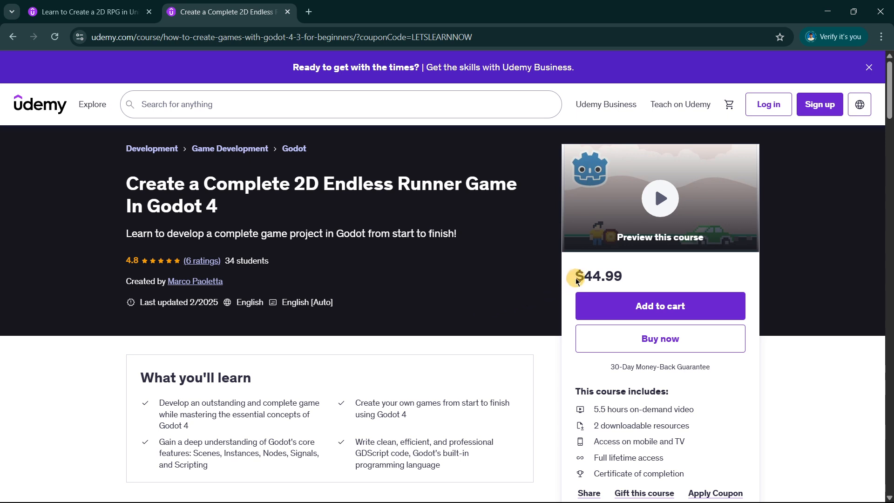
{"action": "mouse_move", "coordinate": [634, 274]}
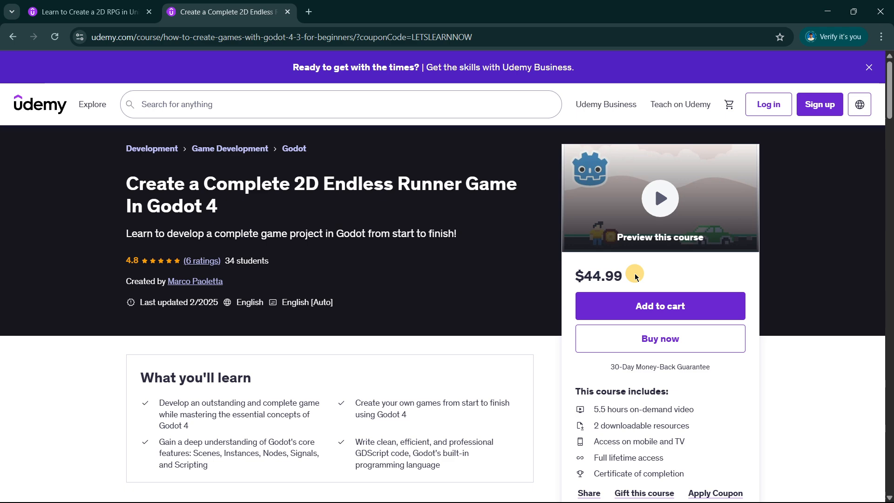
{"action": "left_click", "coordinate": [86, 11]}
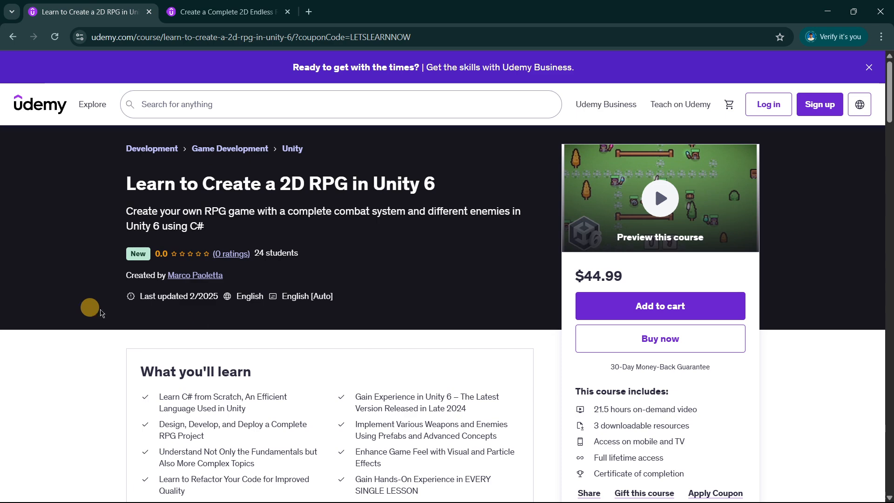
Highlight the 21.5 hours of video, glance at the Endless Runner course, and return to the Unity 6 RPG page
{"action": "double_click", "coordinate": [599, 409]}
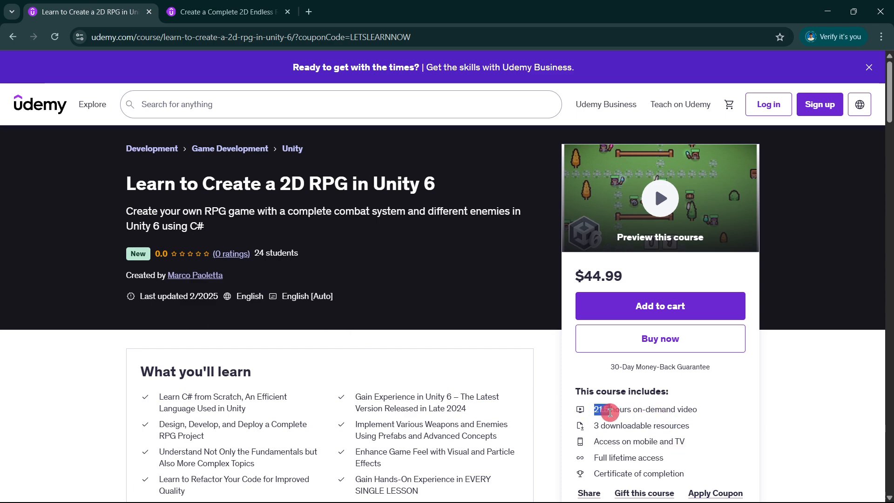
{"action": "mouse_move", "coordinate": [273, 247]}
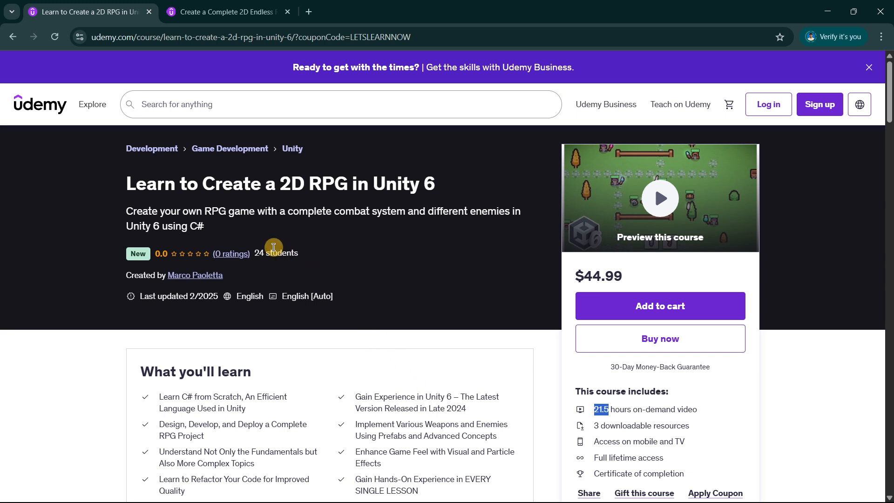
{"action": "left_click_drag", "start_coordinate": [272, 253], "coordinate": [305, 255]}
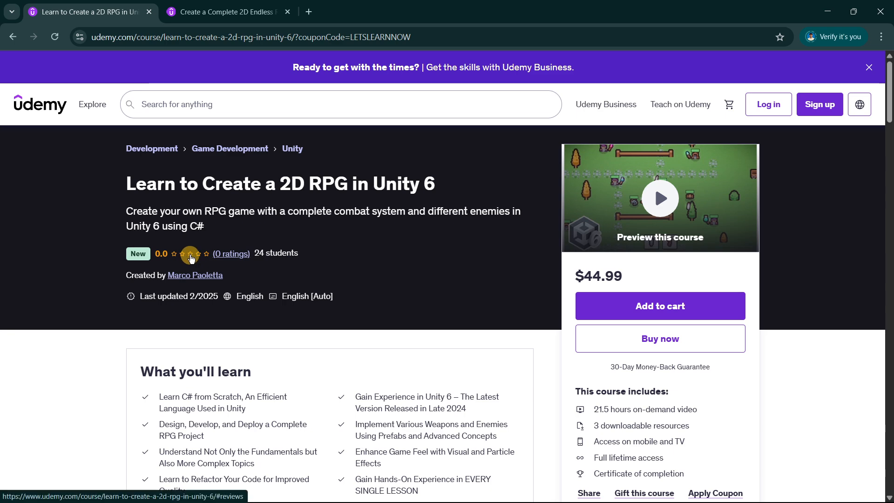
{"action": "left_click", "coordinate": [225, 11]}
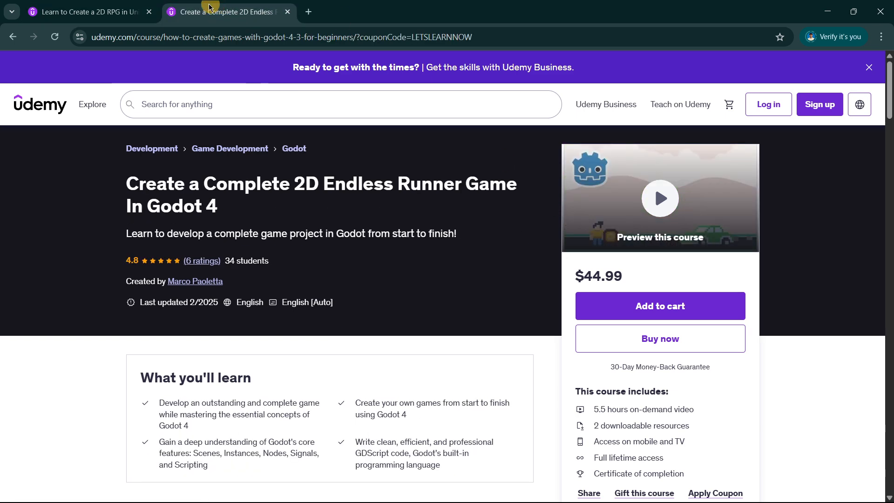
{"action": "left_click", "coordinate": [86, 11]}
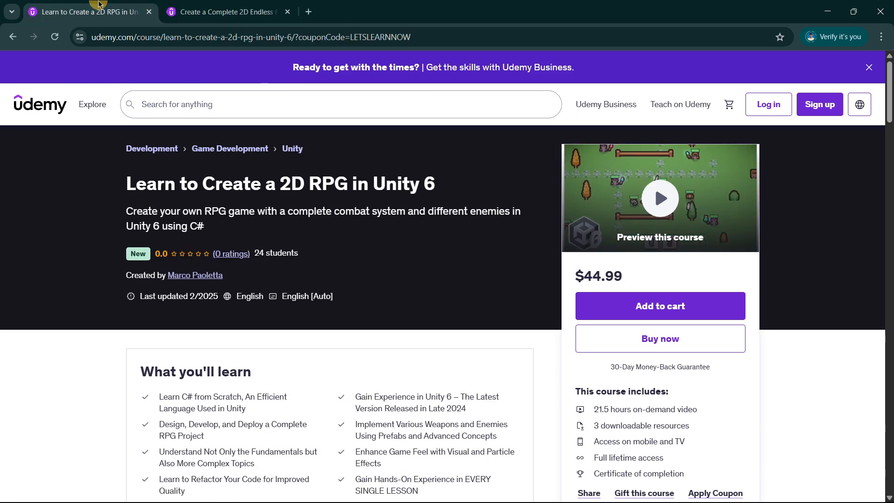